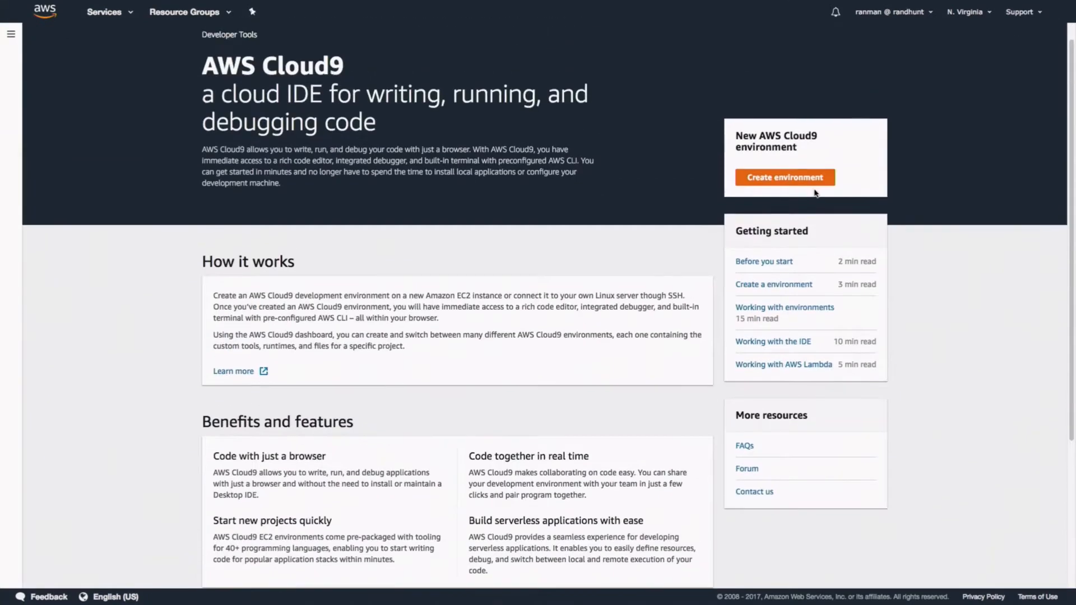
Start a new Cloud9 environment named TwitchIsTheBest and continue to its settings.
{"action": "left_click", "coordinate": [784, 177]}
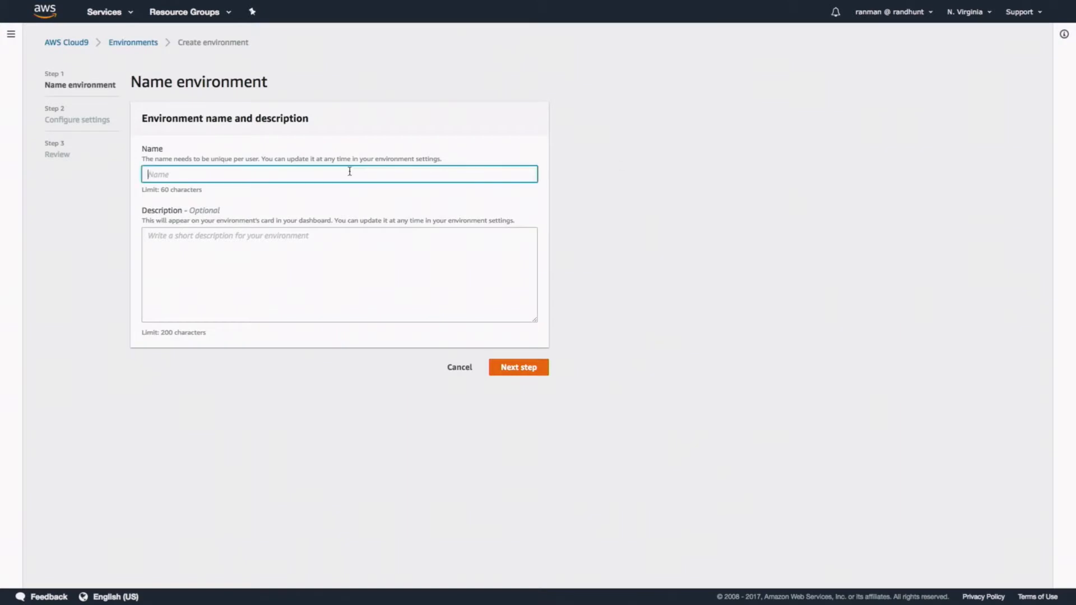
{"action": "type", "text": "Twitch"}
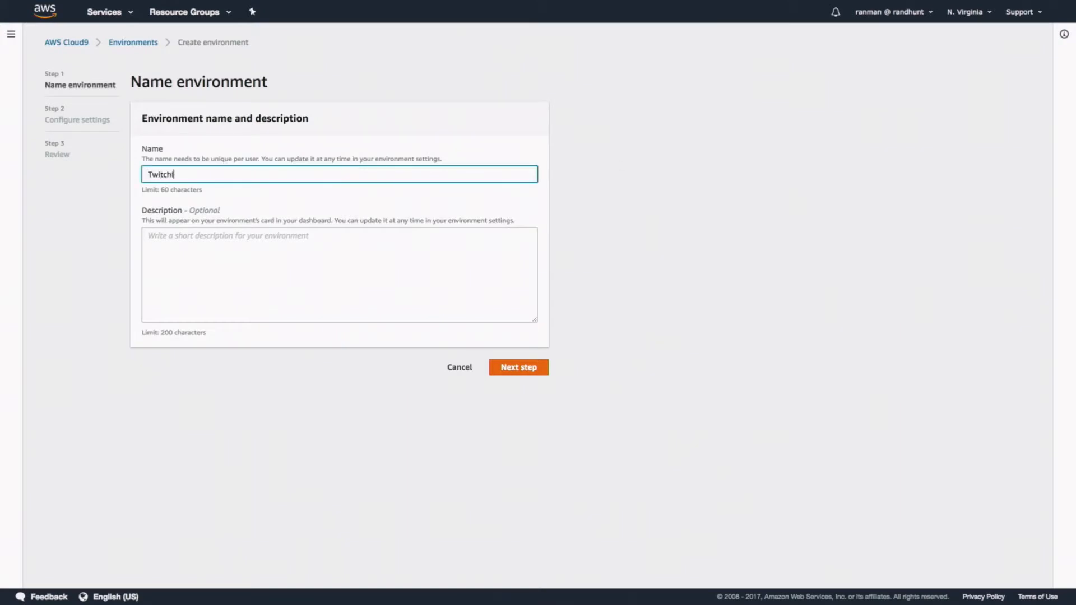
{"action": "type", "text": "isTheBest"}
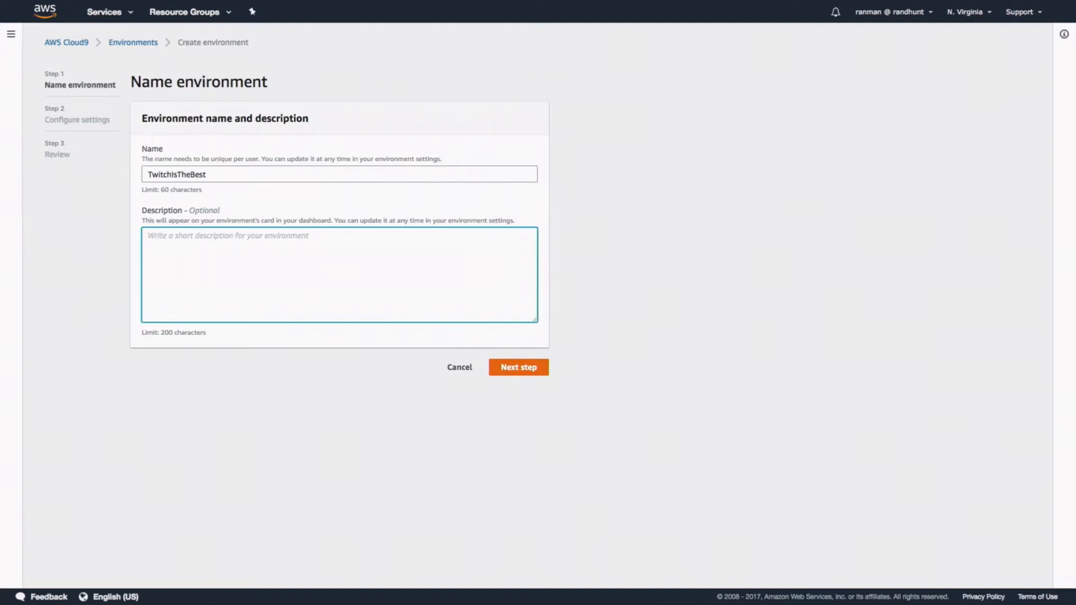
{"action": "left_click", "coordinate": [518, 367]}
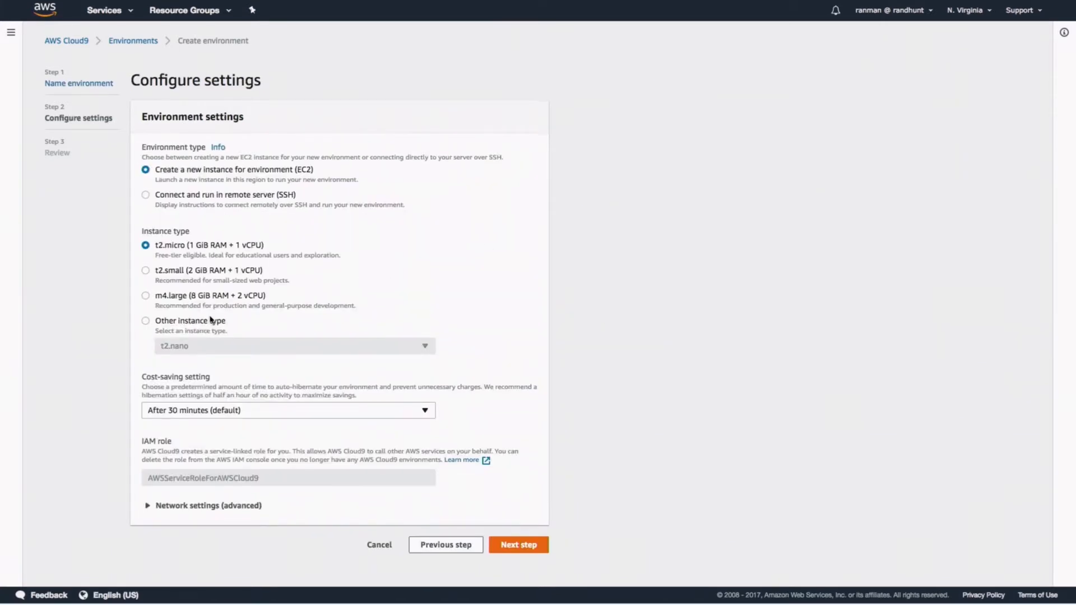
Choose the m4.16xlarge instance type and expand Network settings (advanced).
{"action": "left_click", "coordinate": [294, 346]}
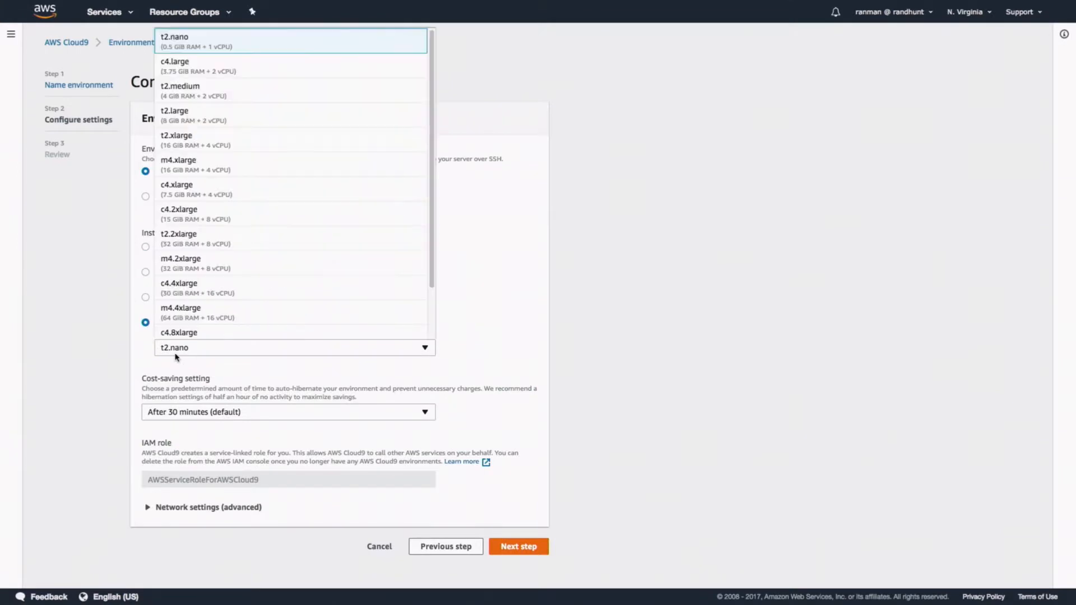
{"action": "scroll", "scroll_direction": "down", "scroll_amount": 3}
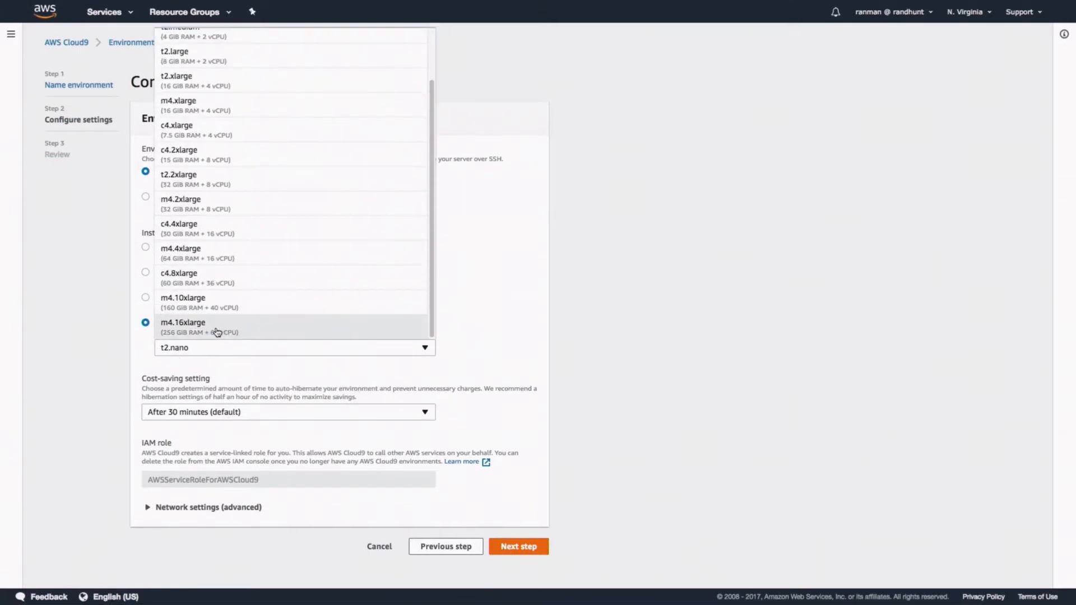
{"action": "left_click", "coordinate": [183, 323]}
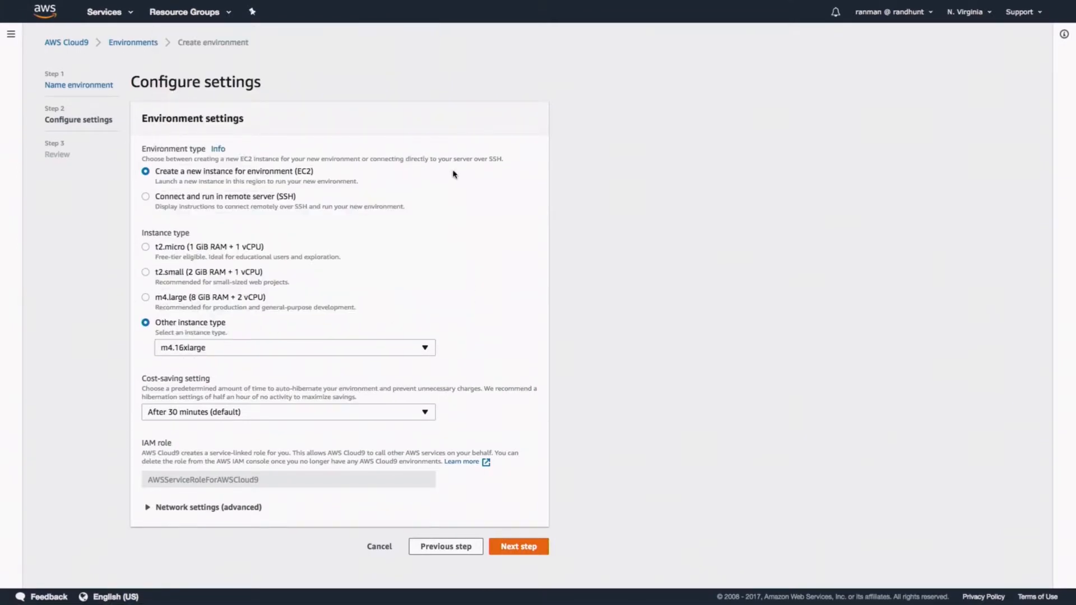
{"action": "mouse_move", "coordinate": [352, 323]}
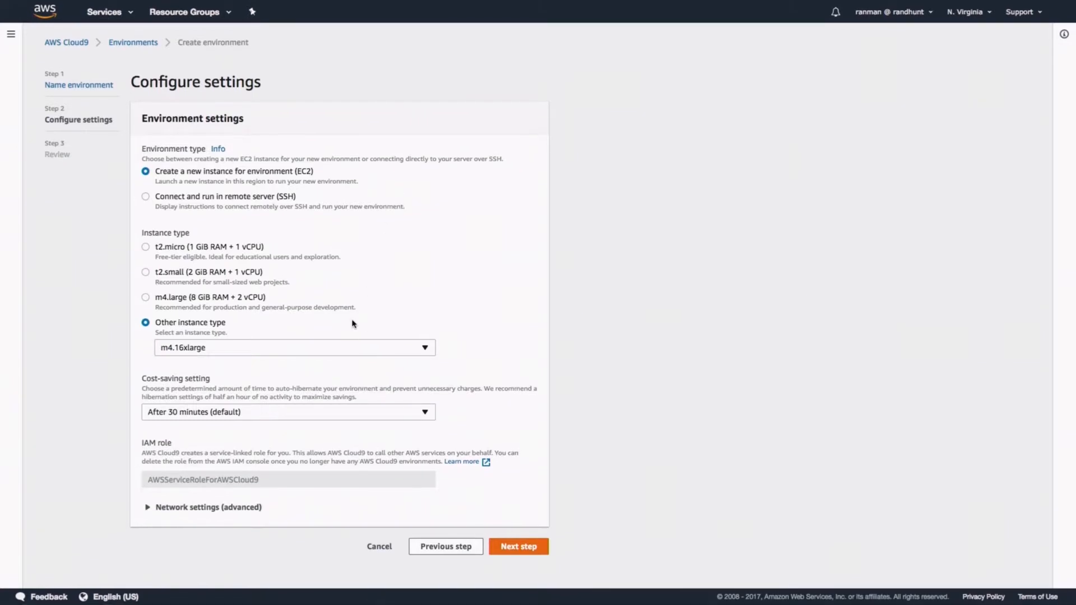
{"action": "mouse_move", "coordinate": [350, 251]}
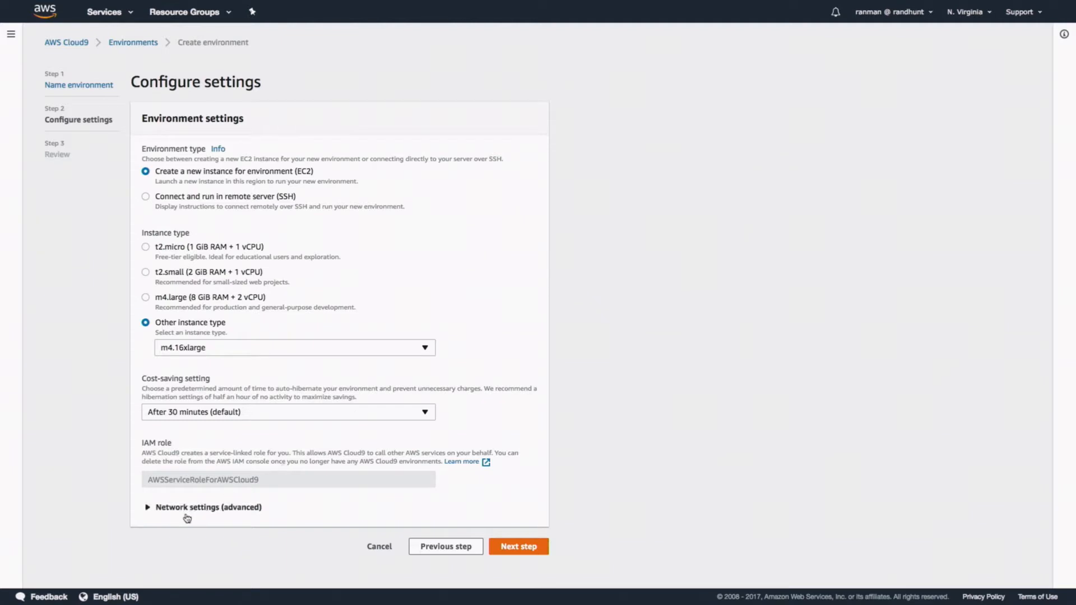
{"action": "mouse_move", "coordinate": [285, 527]}
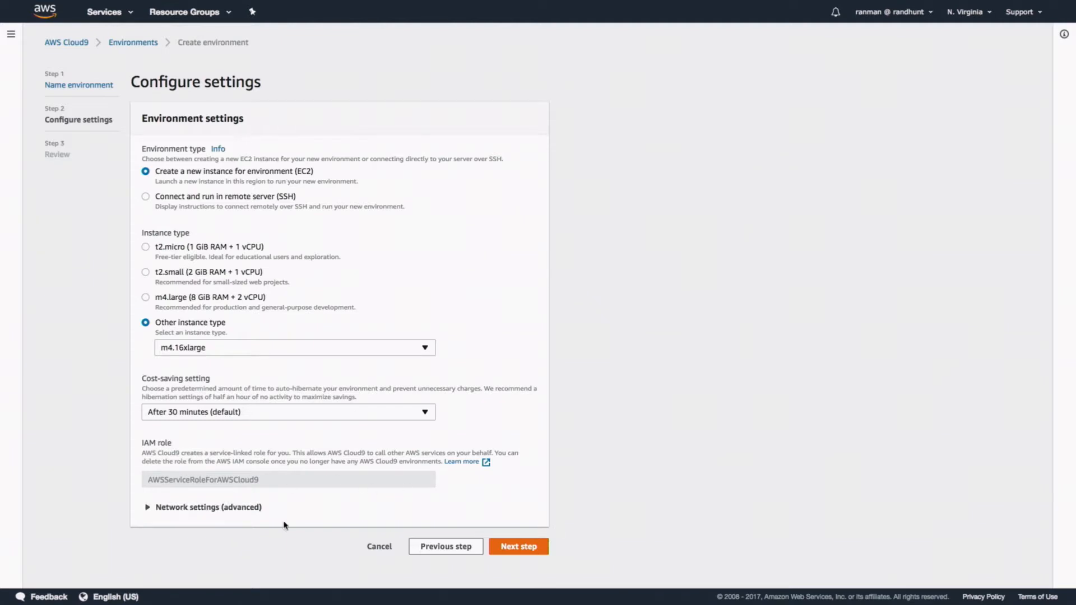
{"action": "left_click", "coordinate": [209, 507]}
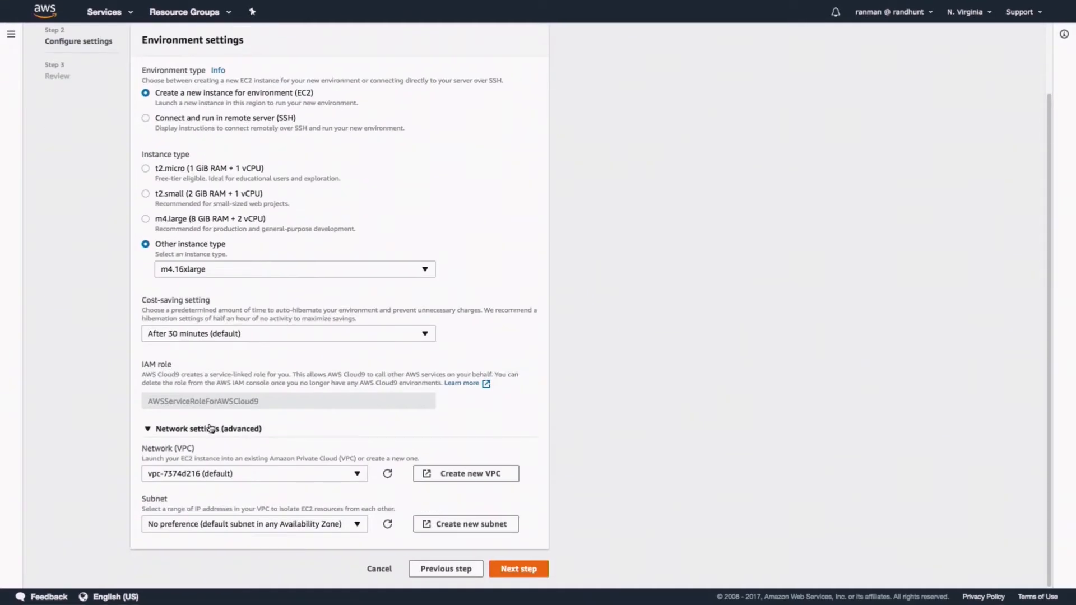
Review the TwitchIsTheBest settings and submit Create environment.
{"action": "left_click", "coordinate": [518, 569]}
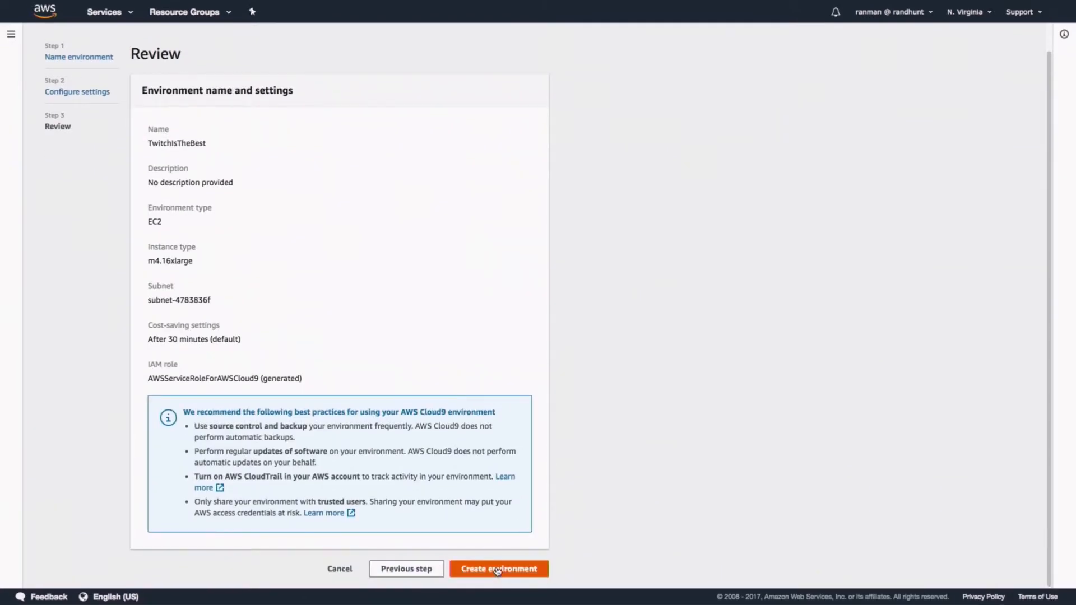
{"action": "left_click", "coordinate": [498, 569]}
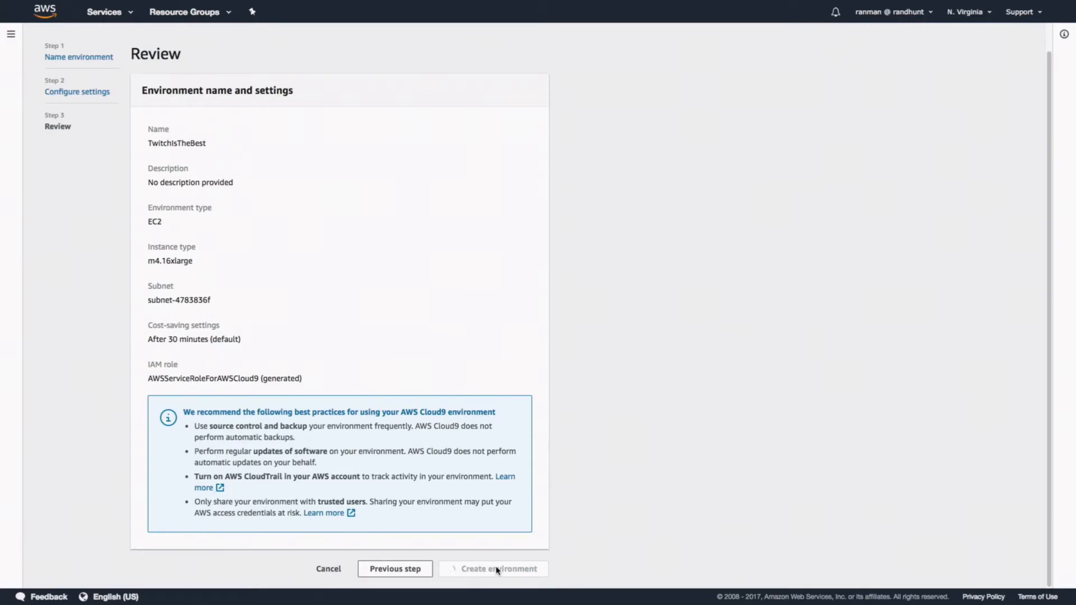
{"action": "left_click", "coordinate": [492, 568]}
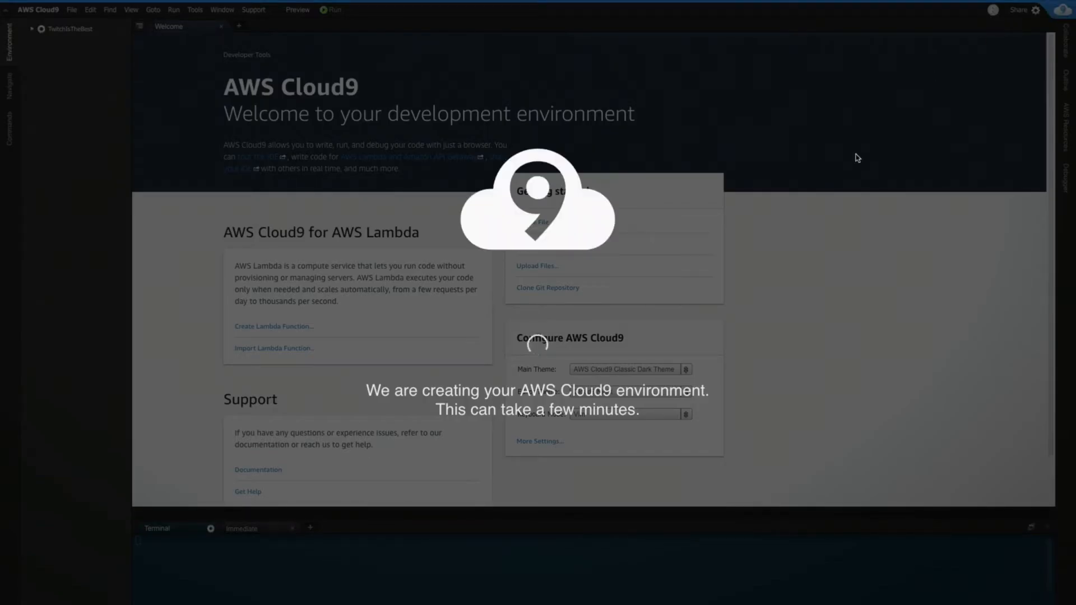
{"action": "mouse_move", "coordinate": [921, 251]}
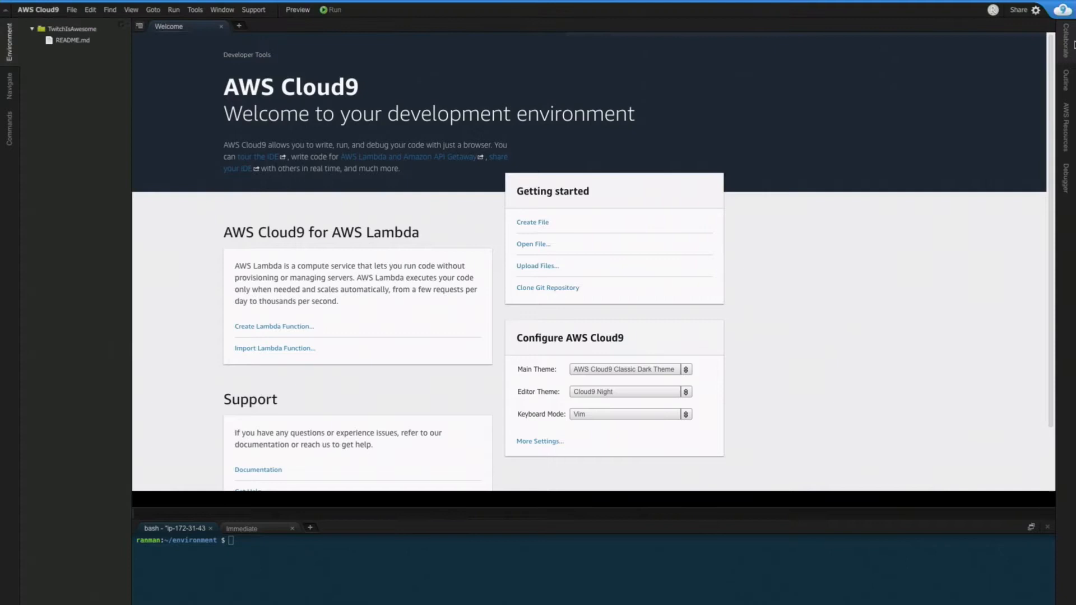
{"action": "mouse_move", "coordinate": [556, 504]}
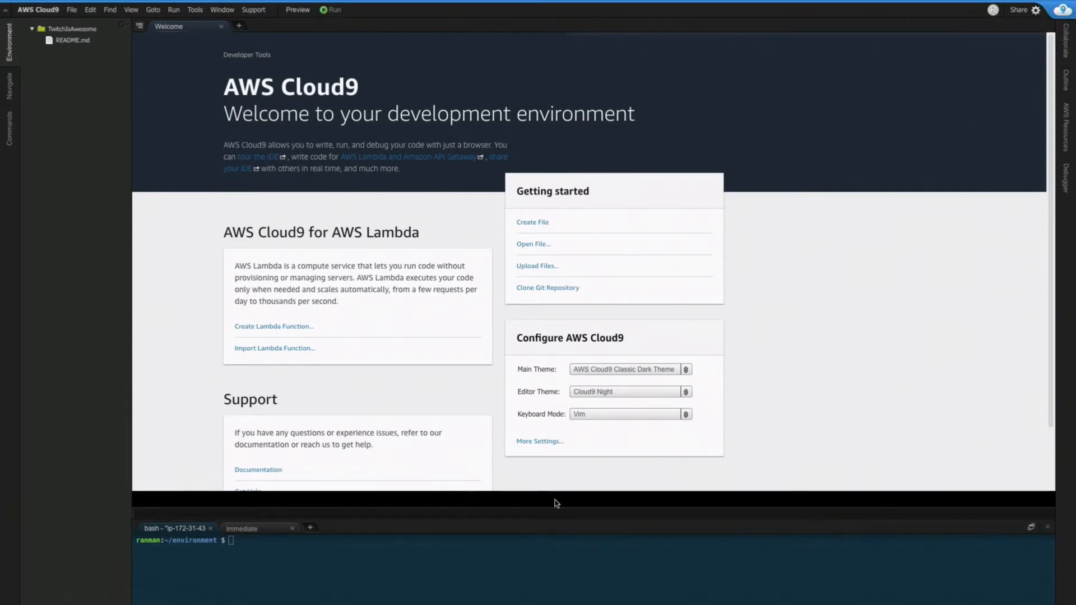
Run a directory listing in the terminal showing README.md, then type vim.
{"action": "type", "text": ",s"}
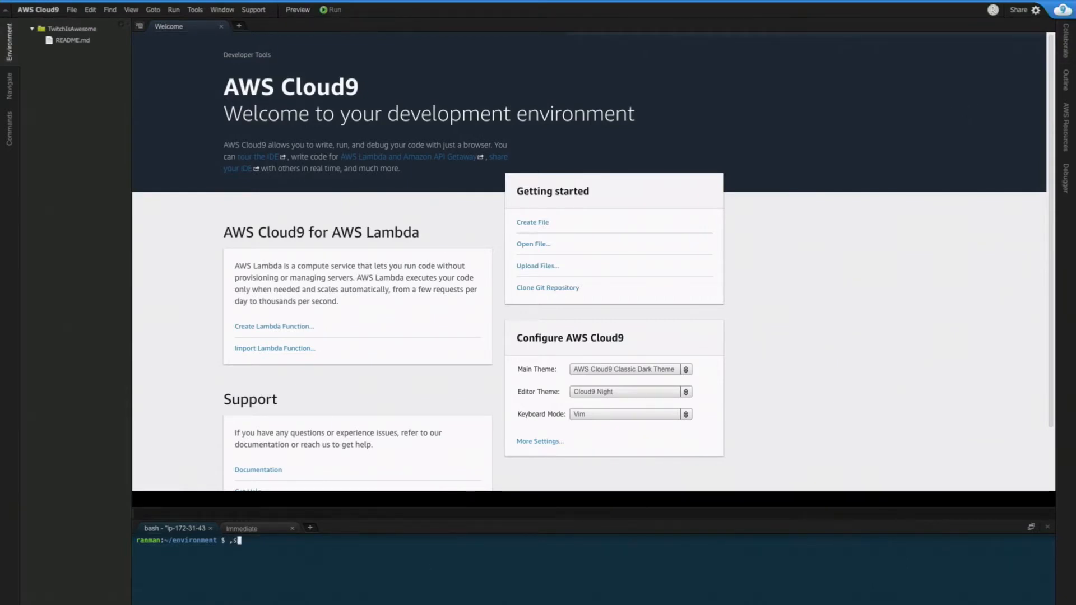
{"action": "key", "text": "Return"}
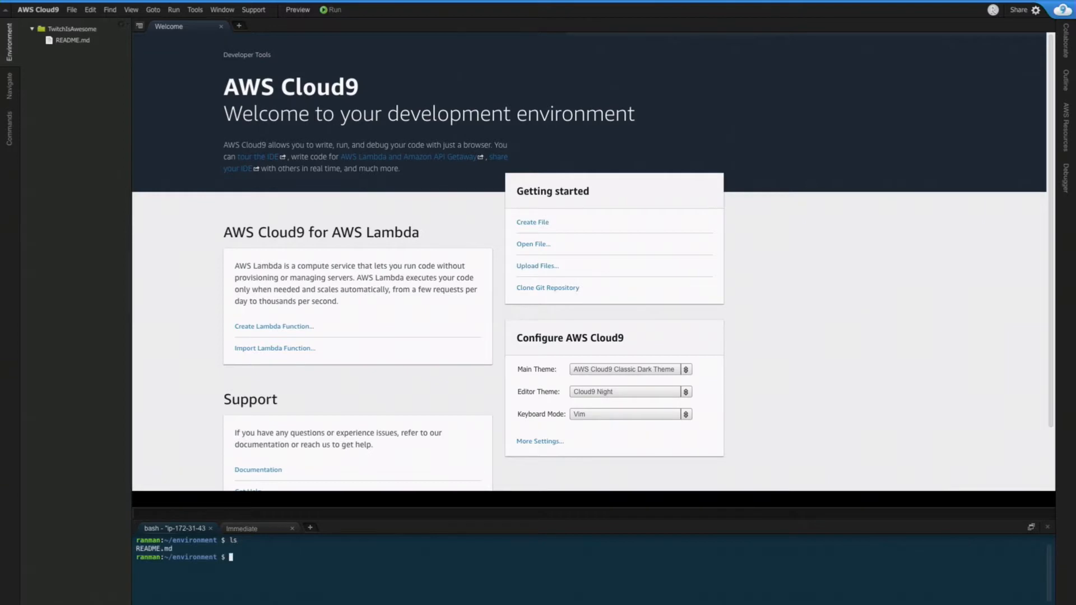
{"action": "type", "text": "vim"}
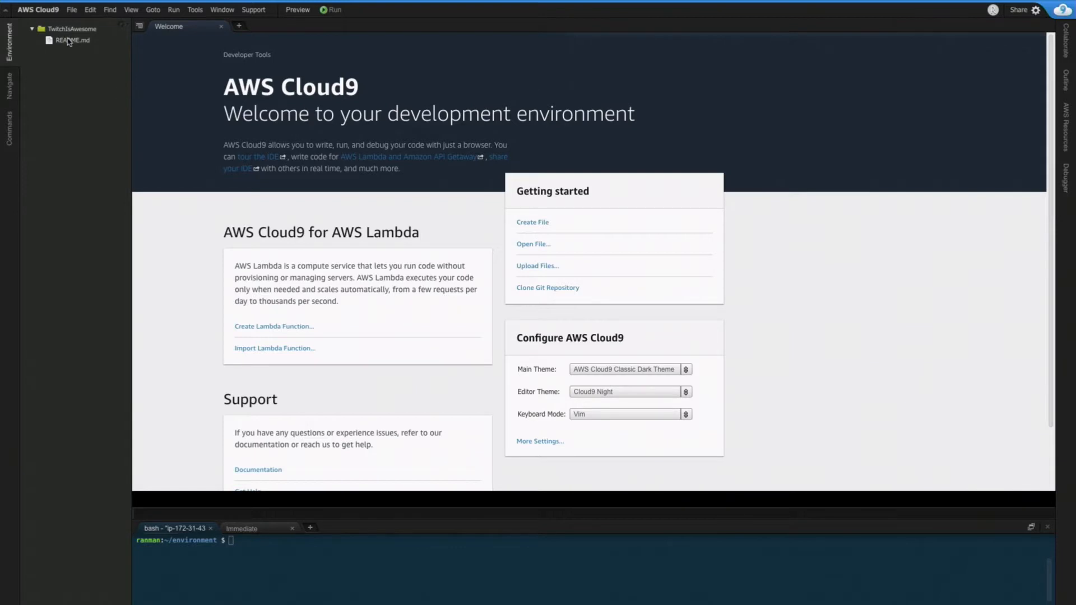
Open README.md from the Environment tree in a new editor tab.
{"action": "double_click", "coordinate": [71, 40]}
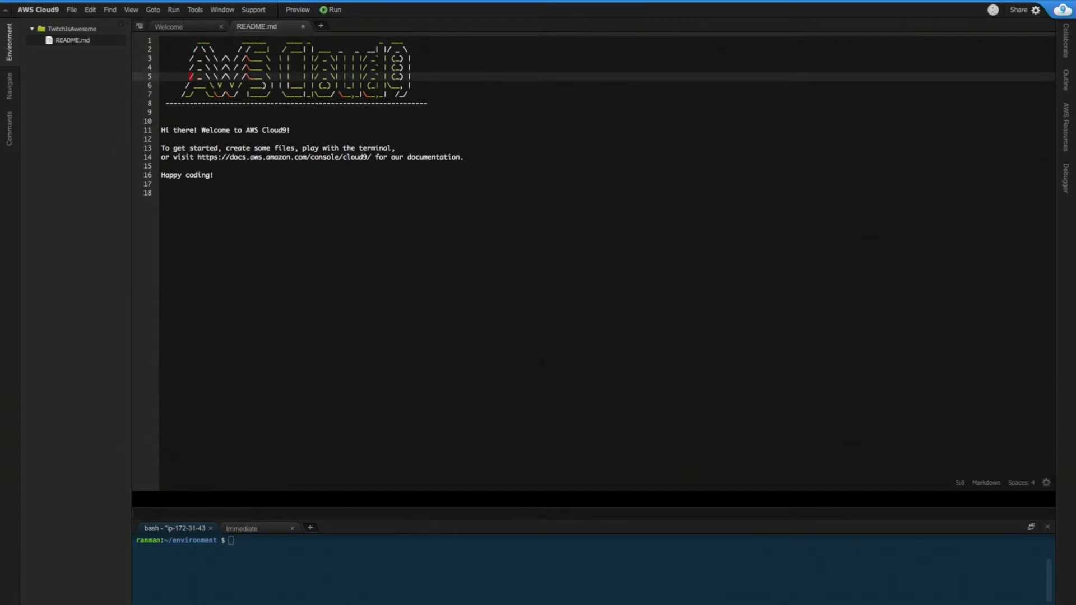
{"action": "left_click", "coordinate": [164, 121]}
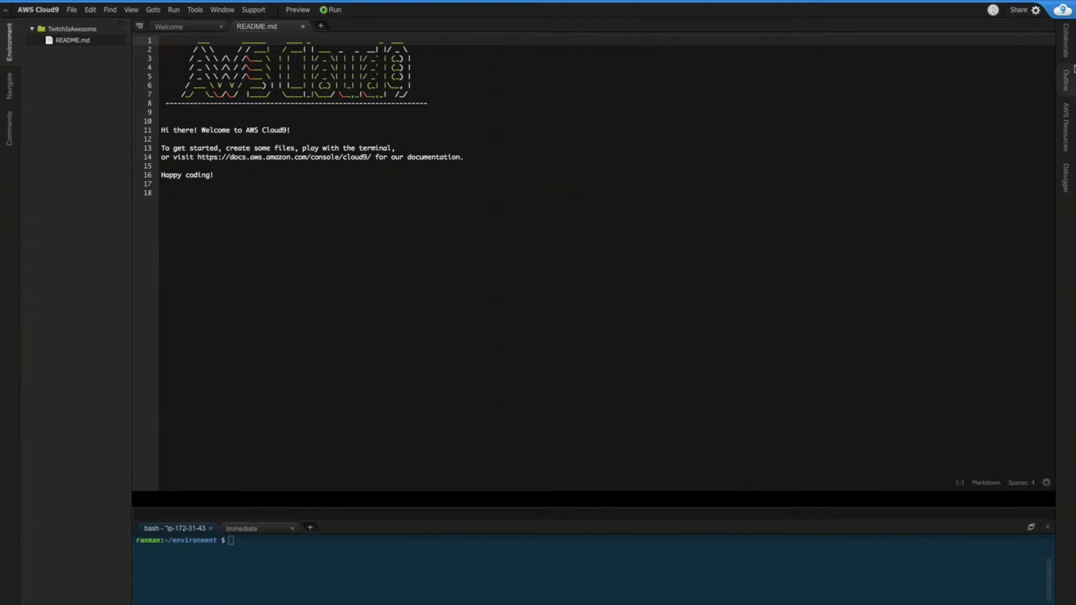
Import the blog-ranman-com-prod remote function from AWS Resources, opening handler.py.
{"action": "left_click", "coordinate": [1066, 38]}
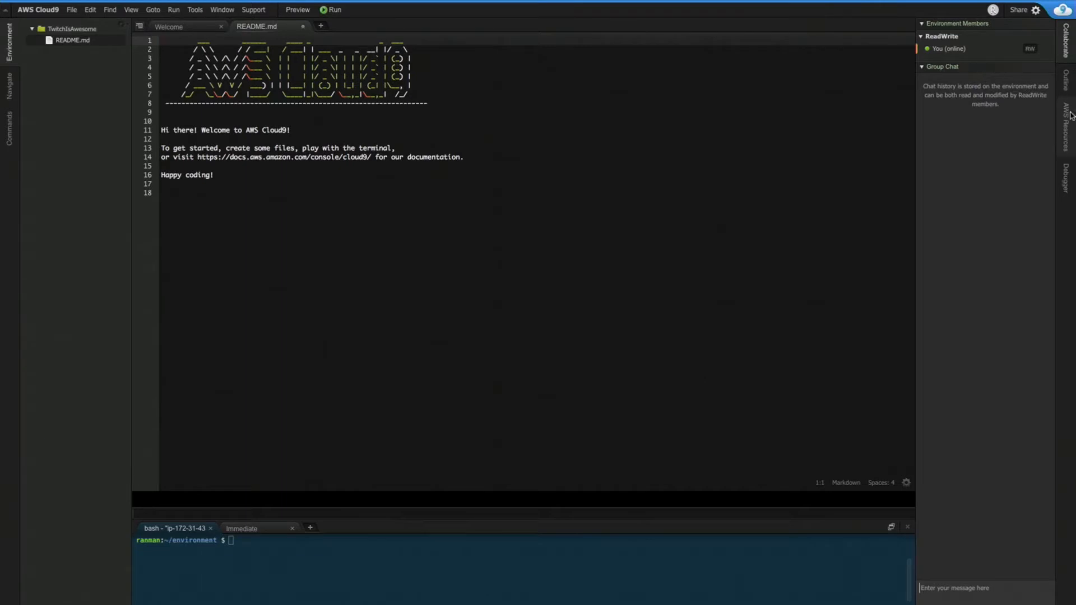
{"action": "left_click", "coordinate": [1068, 128]}
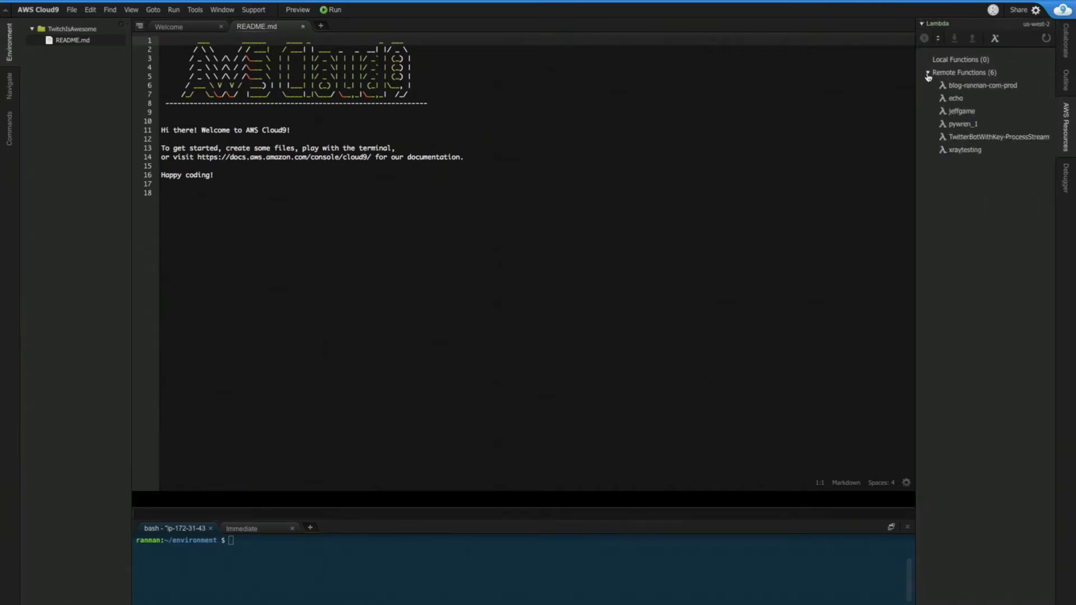
{"action": "left_click", "coordinate": [982, 86]}
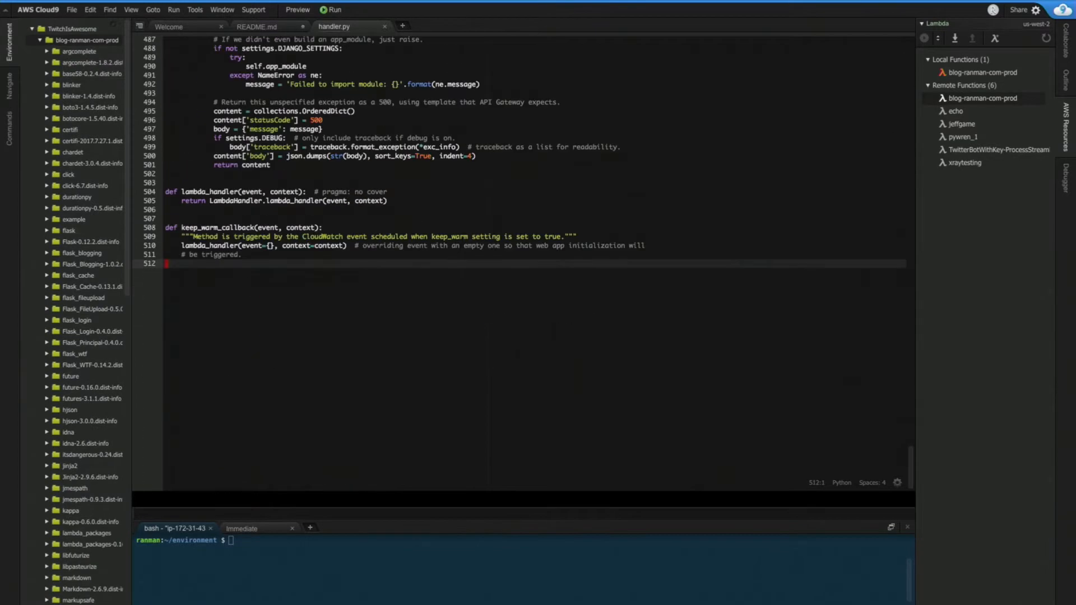
Browse the Collaborate and Debugger sidebar panels, then move to the CodeStar landing page.
{"action": "scroll", "scroll_direction": "up", "scroll_amount": 3}
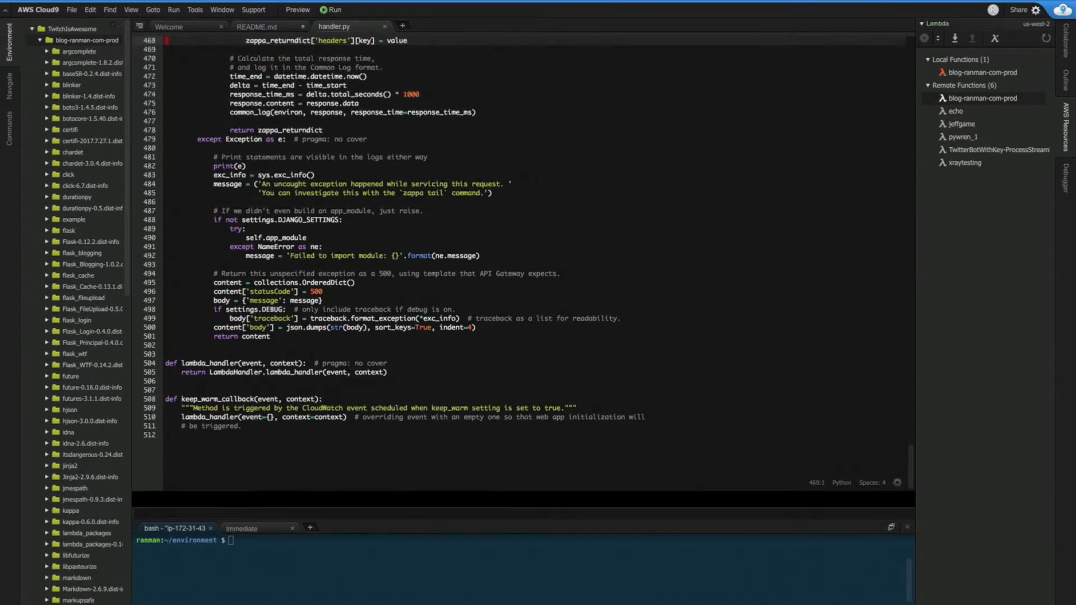
{"action": "left_click", "coordinate": [964, 125]}
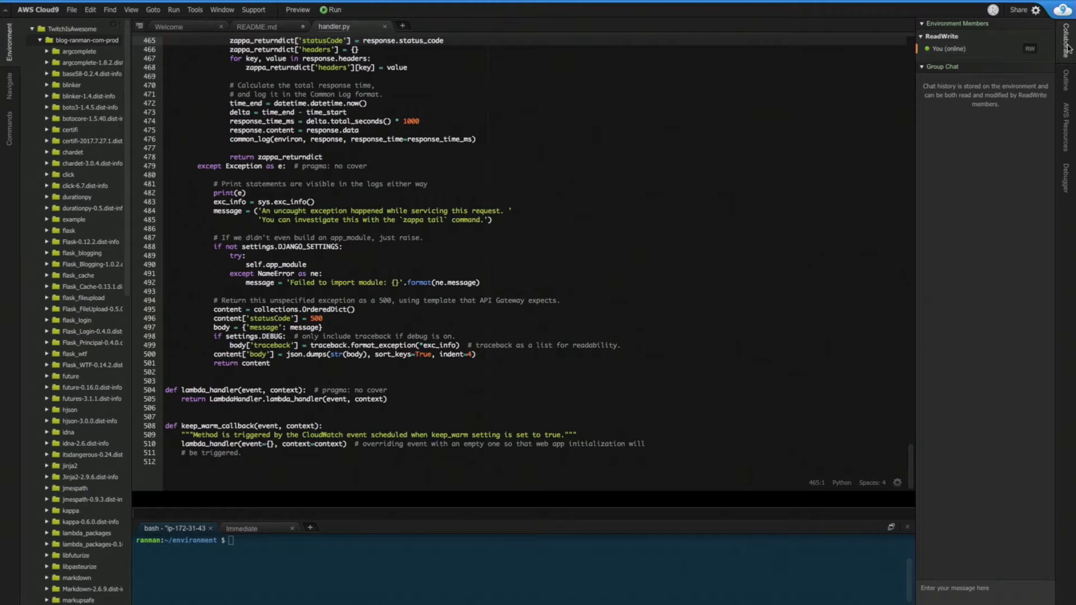
{"action": "left_click", "coordinate": [1067, 181]}
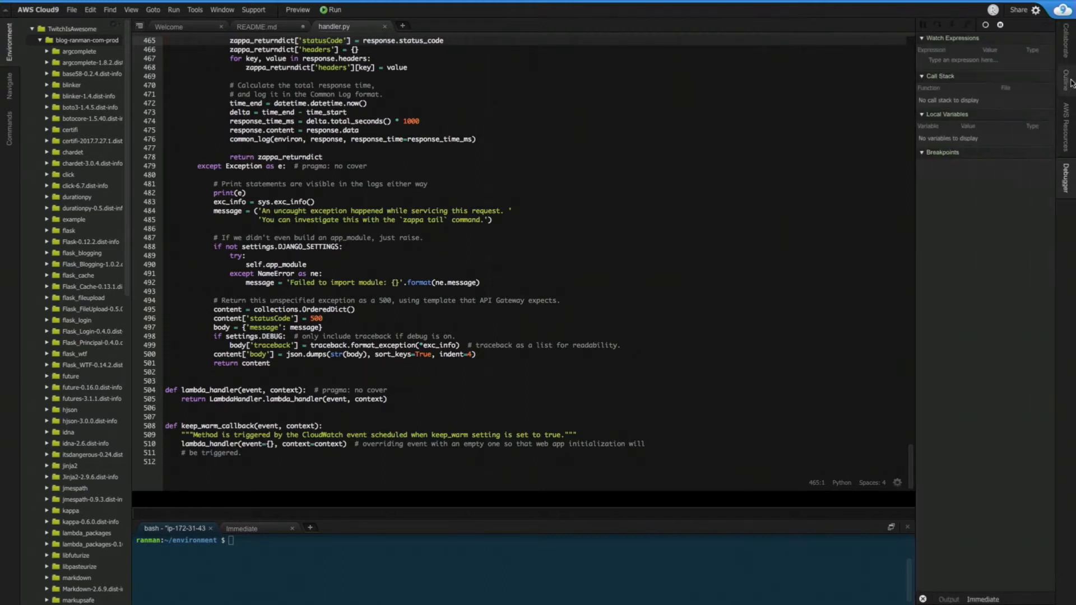
{"action": "left_click", "coordinate": [1067, 27]}
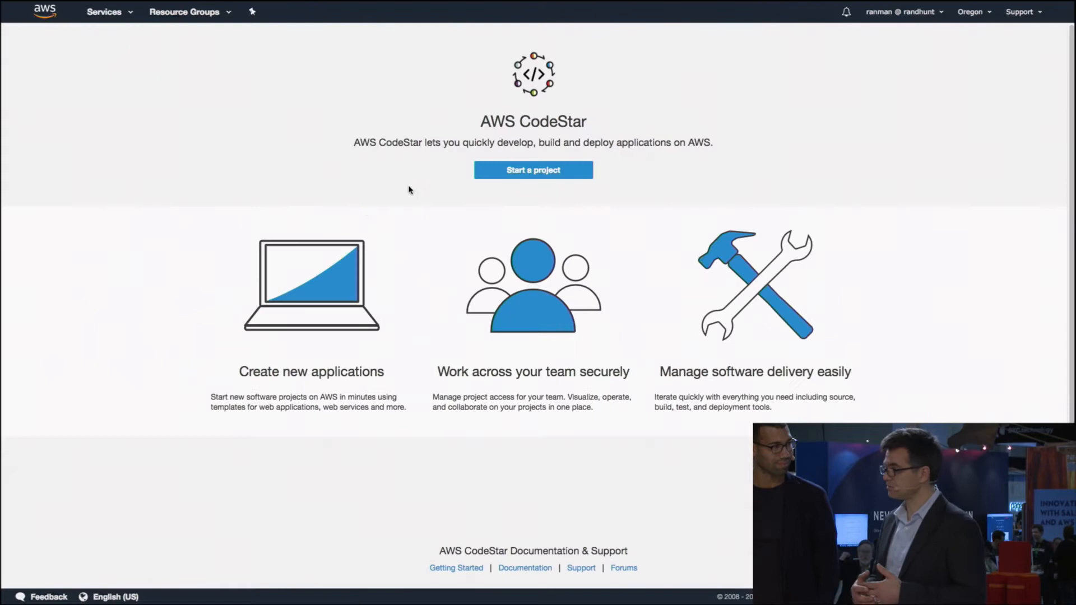
Create CodeStar project TwitchSt from a Ruby on Rails template with CodeCommit.
{"action": "left_click", "coordinate": [532, 169]}
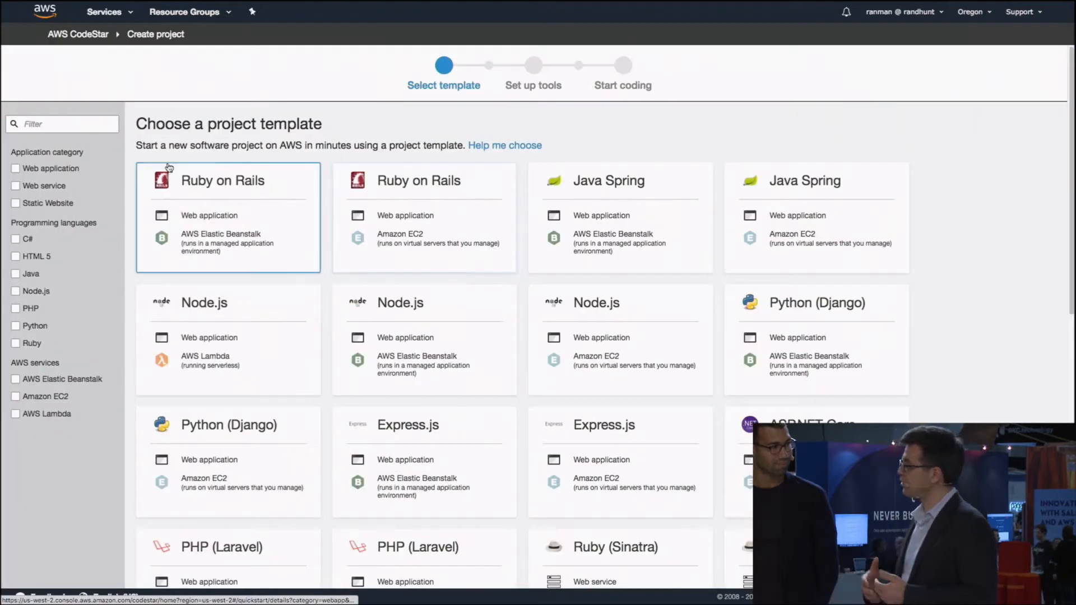
{"action": "left_click", "coordinate": [228, 216]}
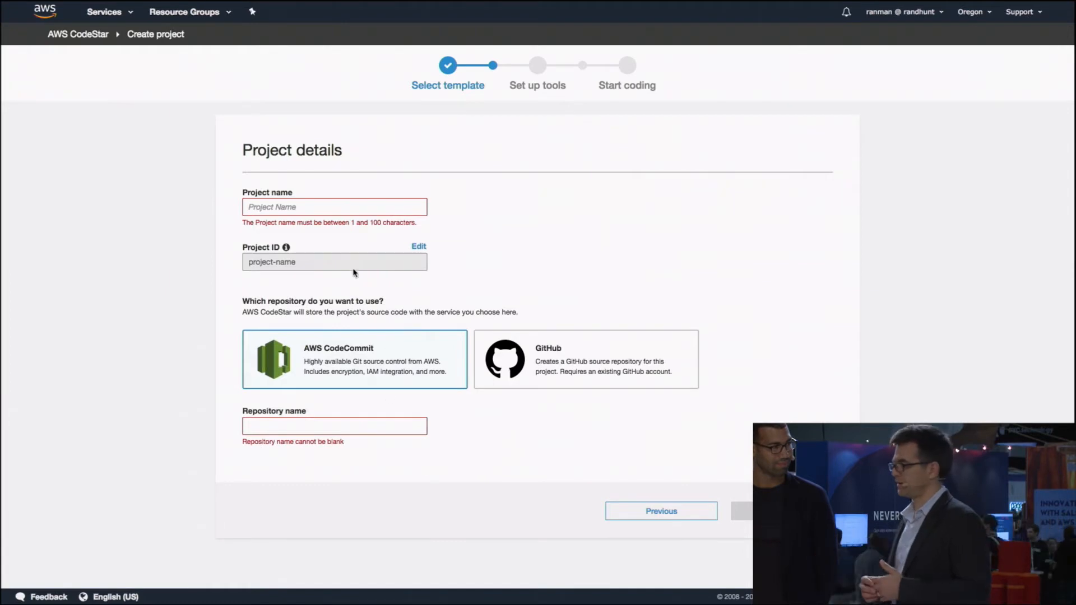
{"action": "type", "text": "TwitchSt"}
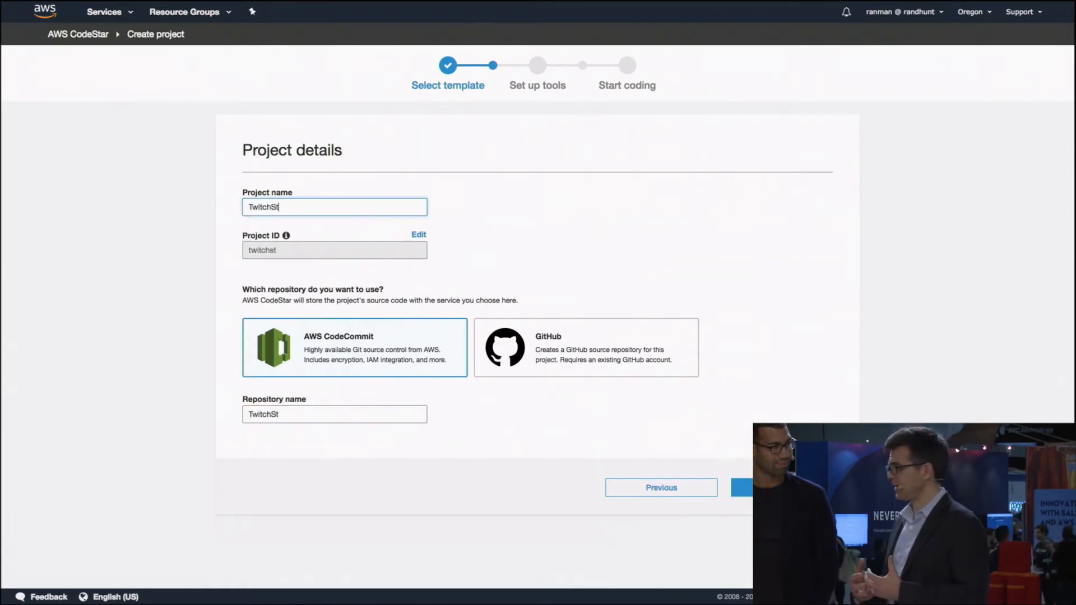
{"action": "left_click", "coordinate": [742, 487]}
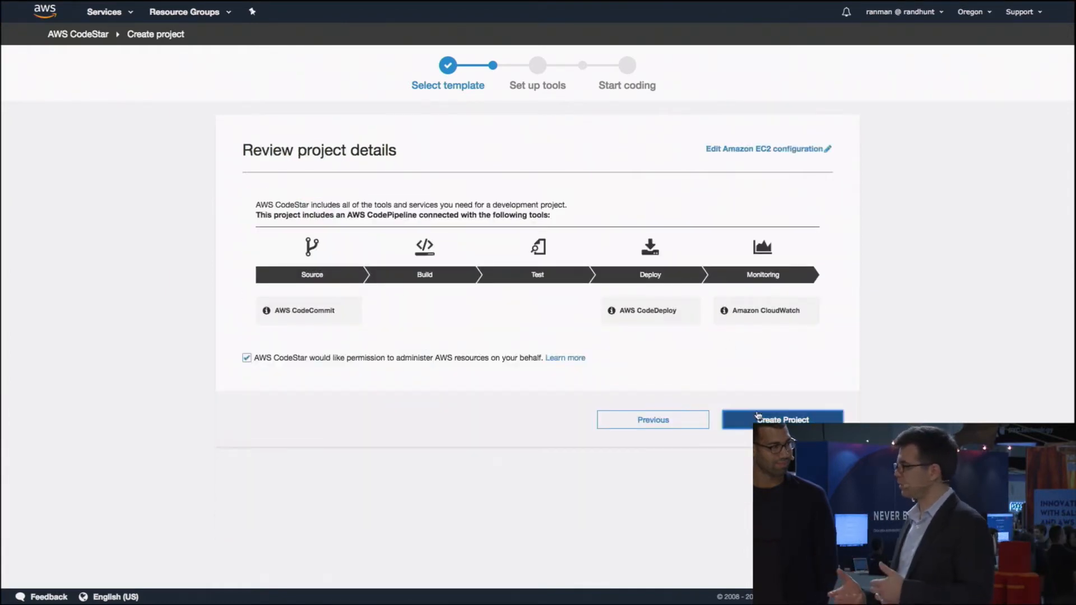
{"action": "left_click", "coordinate": [782, 419]}
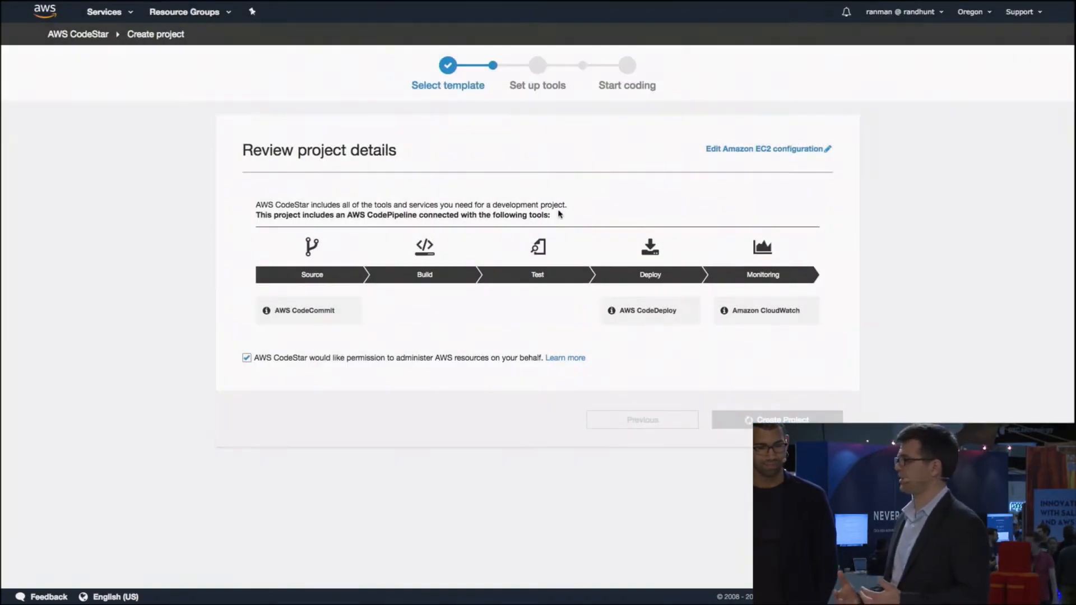
{"action": "mouse_move", "coordinate": [761, 345]}
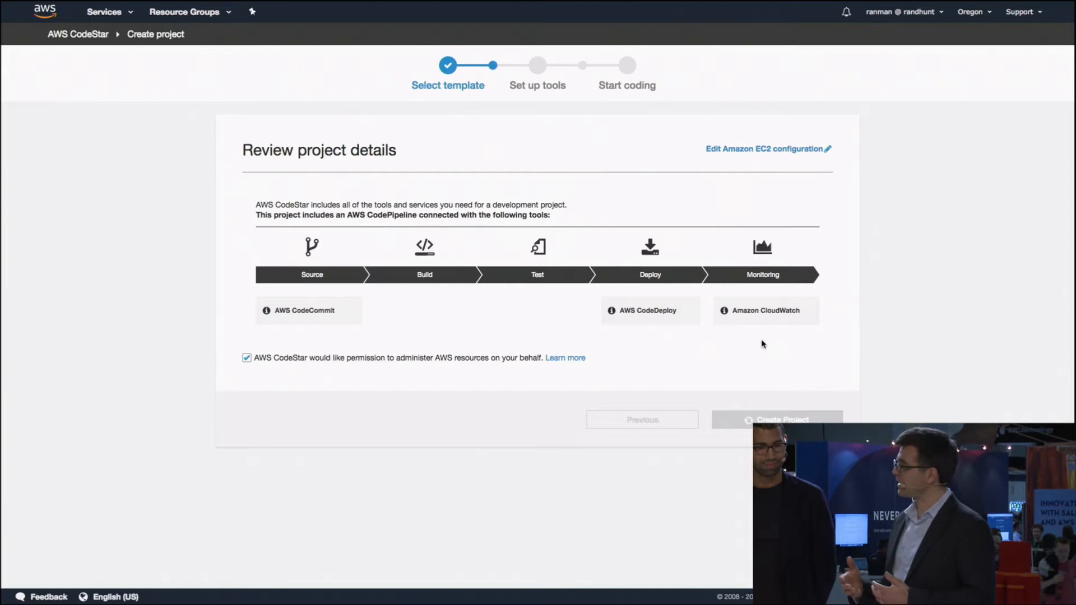
Enter a display name and email, fixing a typo, and submit the user settings.
{"action": "left_click", "coordinate": [777, 419]}
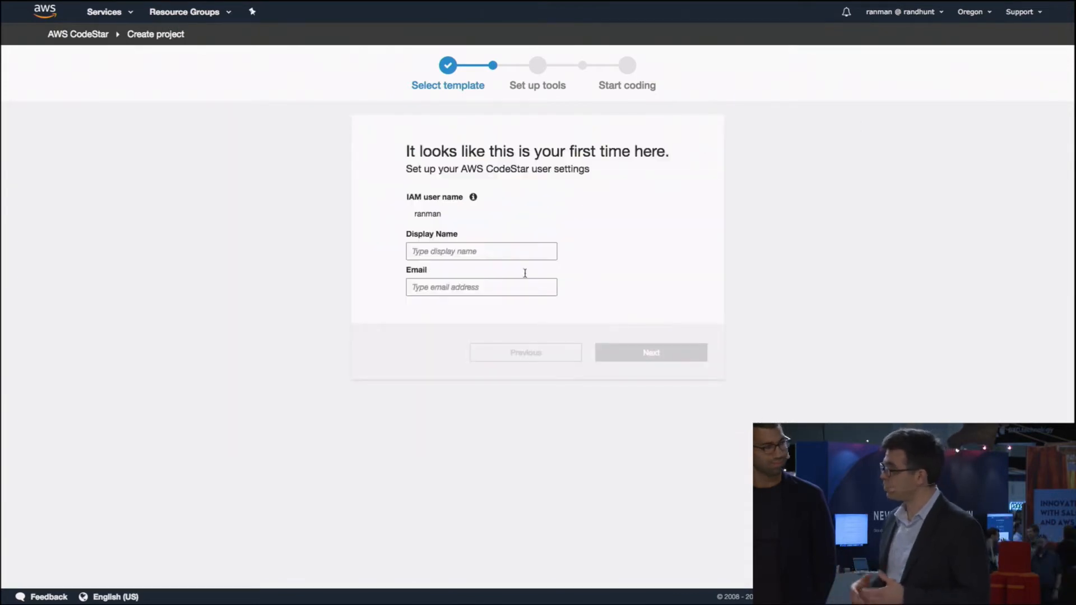
{"action": "type", "text": "I am awesome"}
{"action": "type", "text": "randallhunt"}
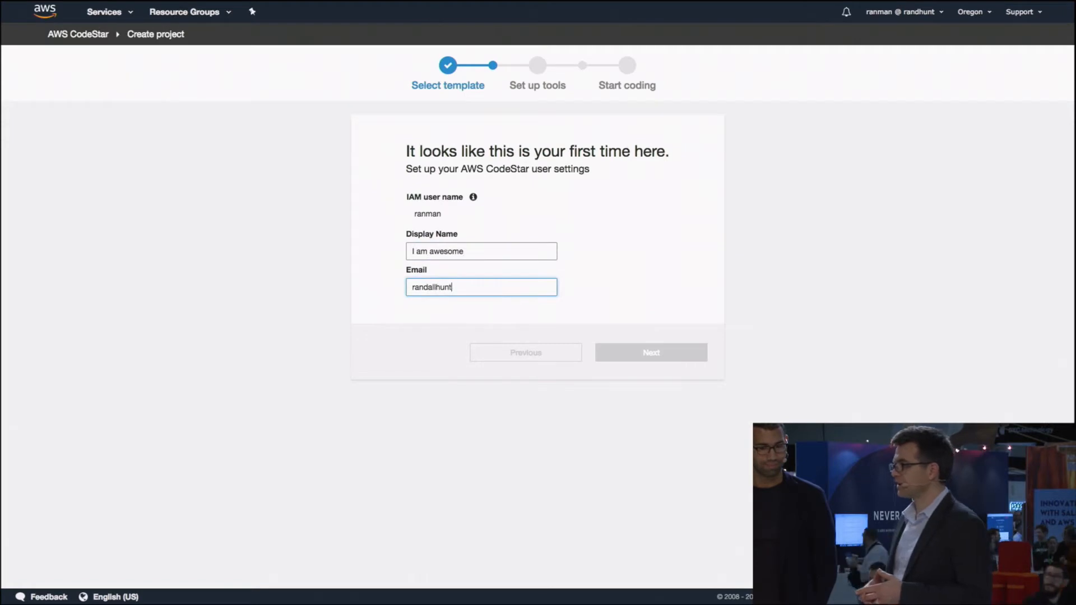
{"action": "key", "text": "Backspace"}
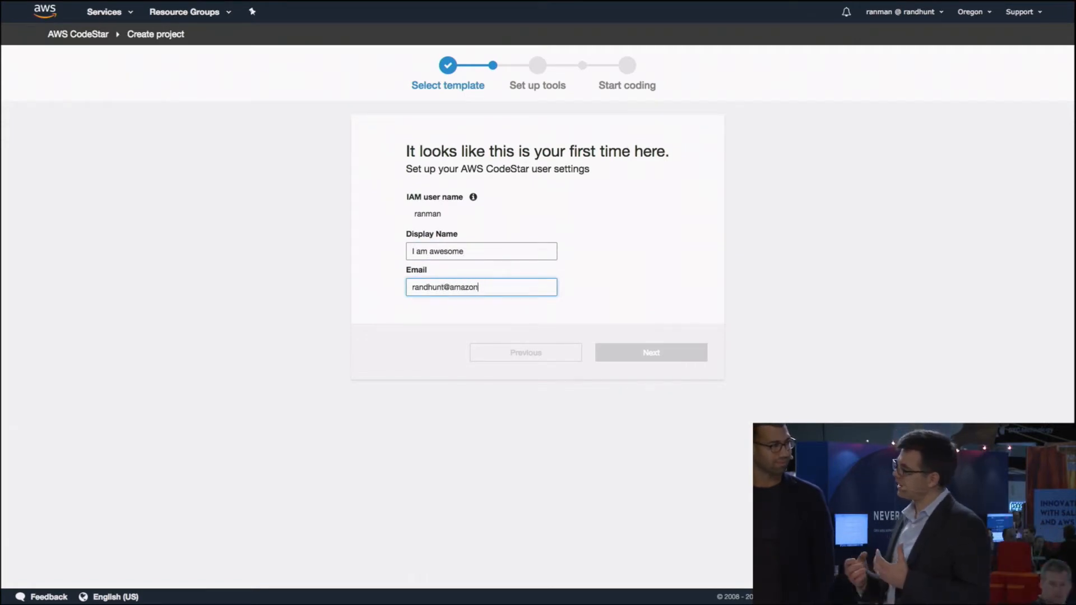
{"action": "type", "text": ".com"}
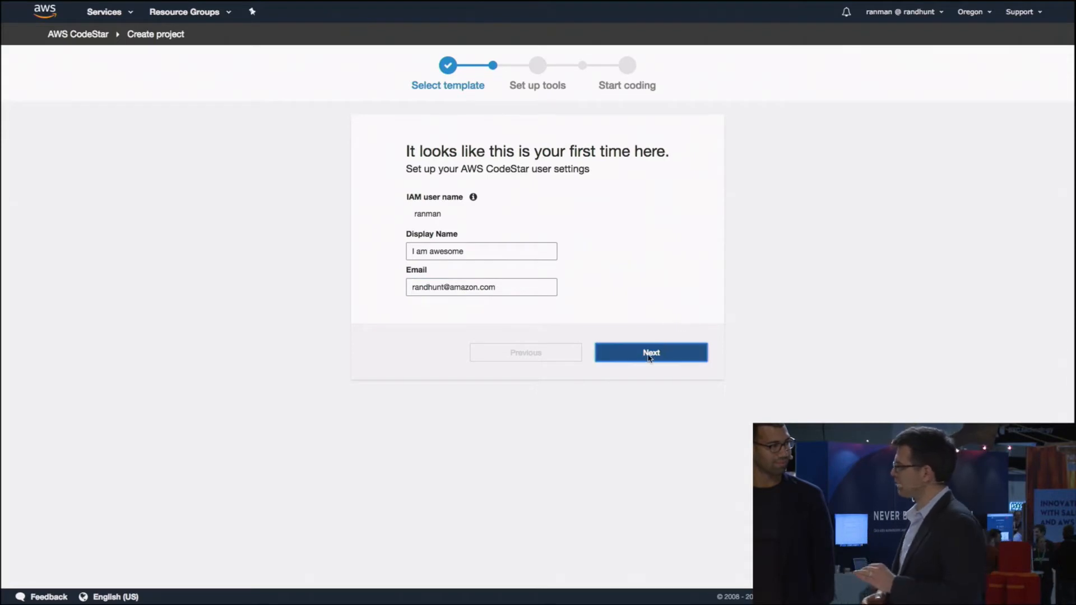
{"action": "left_click", "coordinate": [650, 352]}
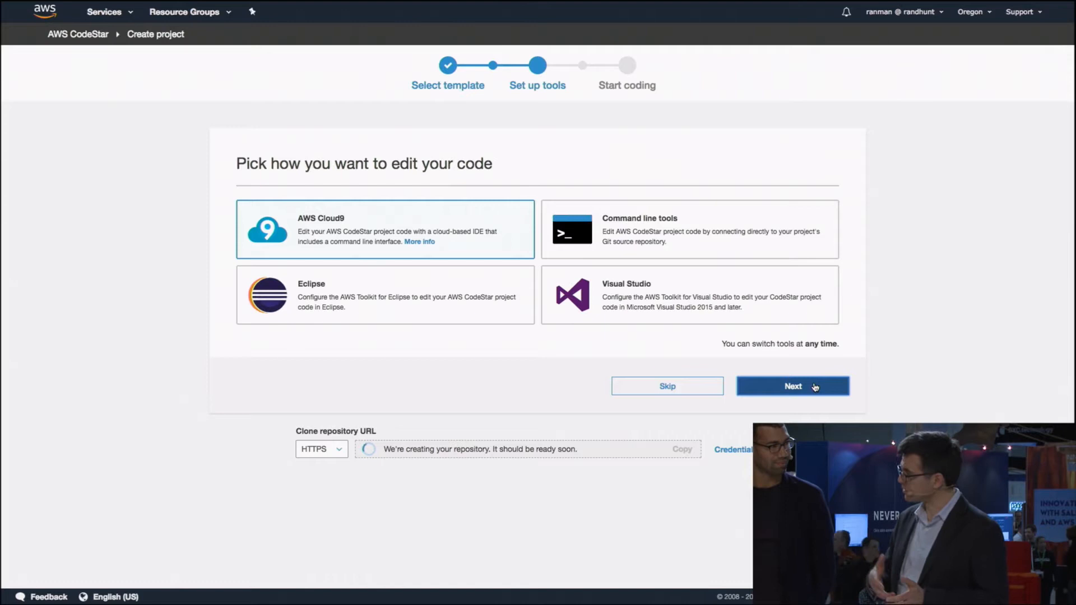
Select AWS Cloud9 as the project's code editor and proceed to instance setup.
{"action": "left_click", "coordinate": [792, 385]}
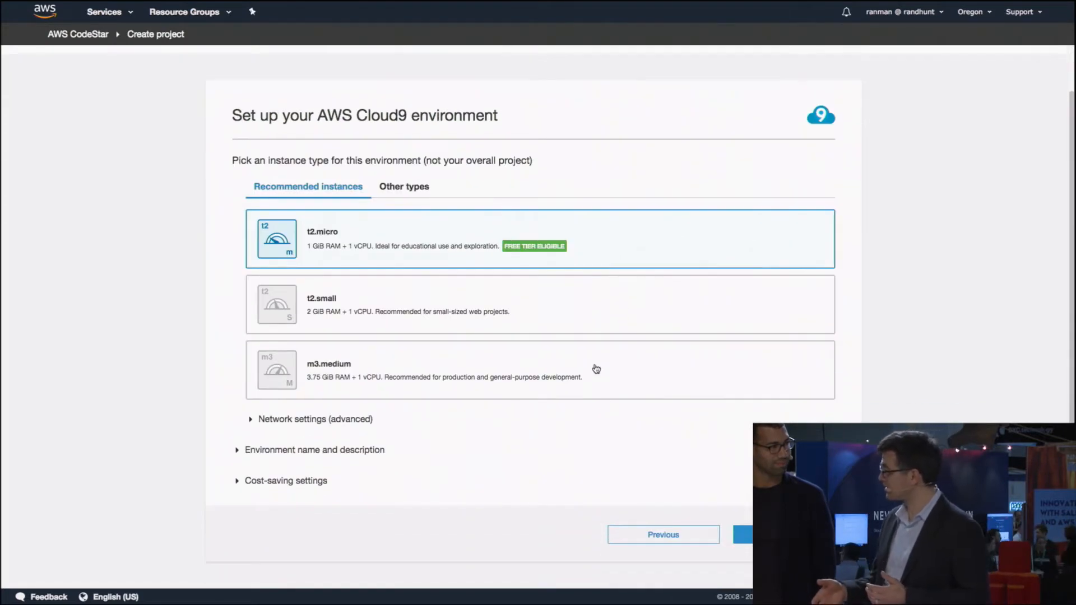
{"action": "mouse_move", "coordinate": [632, 270]}
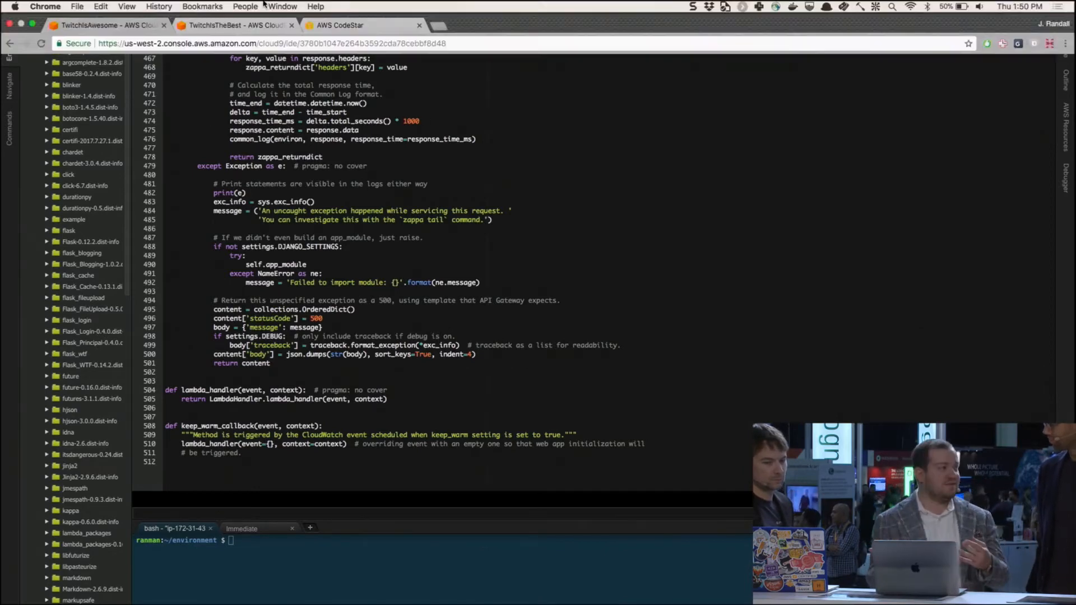
Return to Cloud9 with handler.py showing its import statements.
{"action": "left_click", "coordinate": [340, 26]}
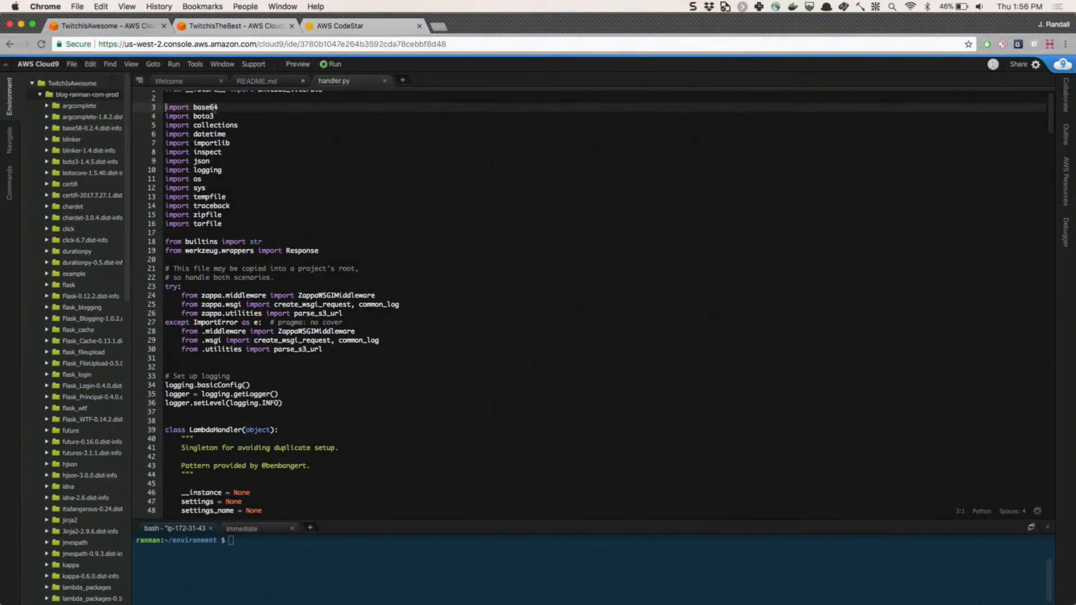
Replace 'import' on lines 3–16 with 'lkasjdlkasjd' using multi-cursor, then move below the imports.
{"action": "double_click", "coordinate": [177, 107]}
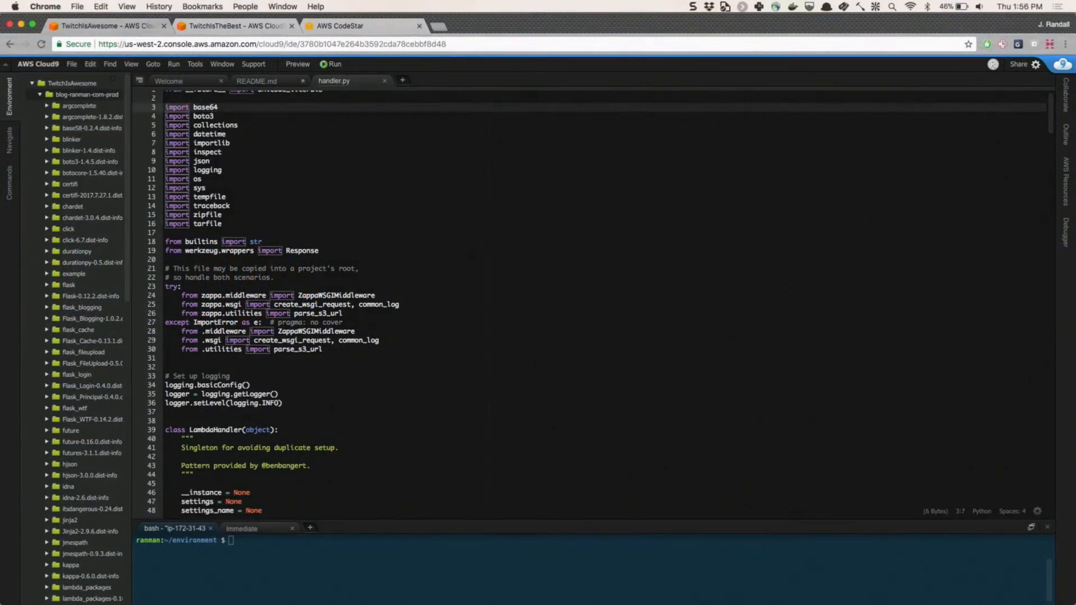
{"action": "left_click", "coordinate": [207, 152]}
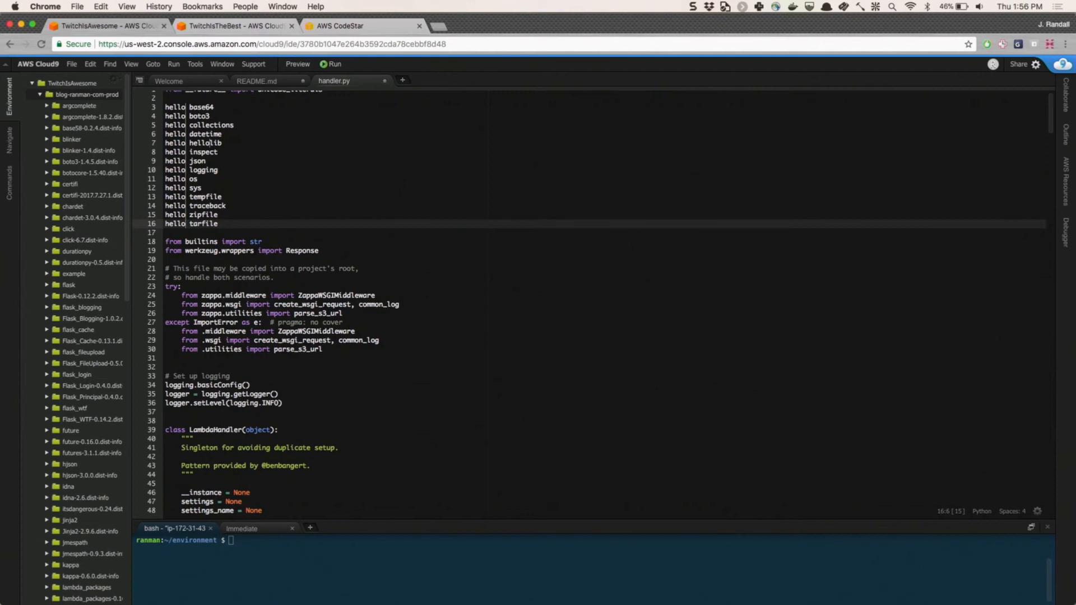
{"action": "type", "text": "lkasjdl"}
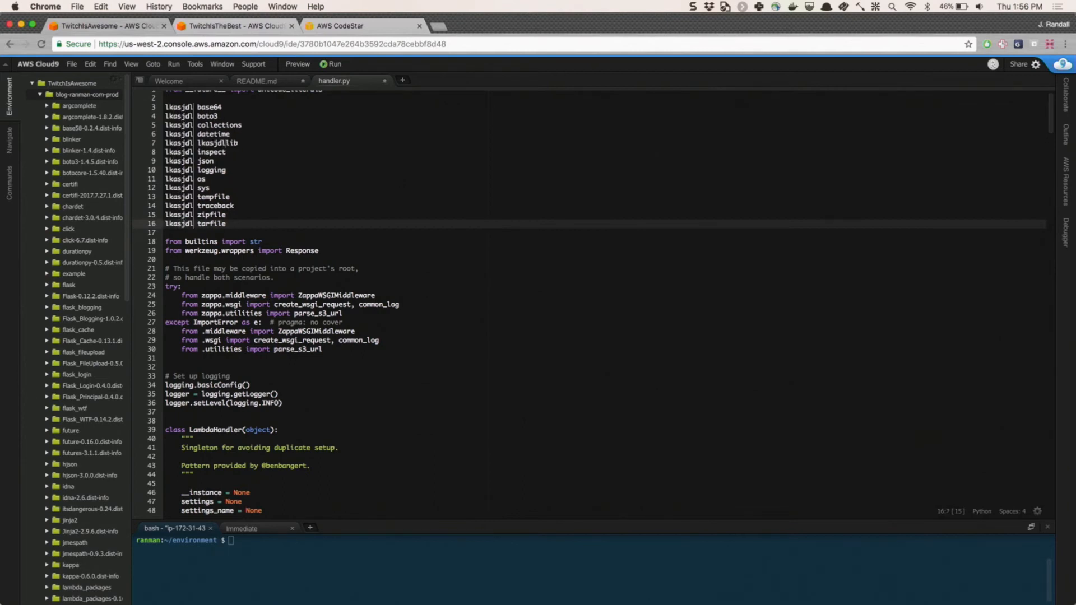
{"action": "type", "text": "kasjd"}
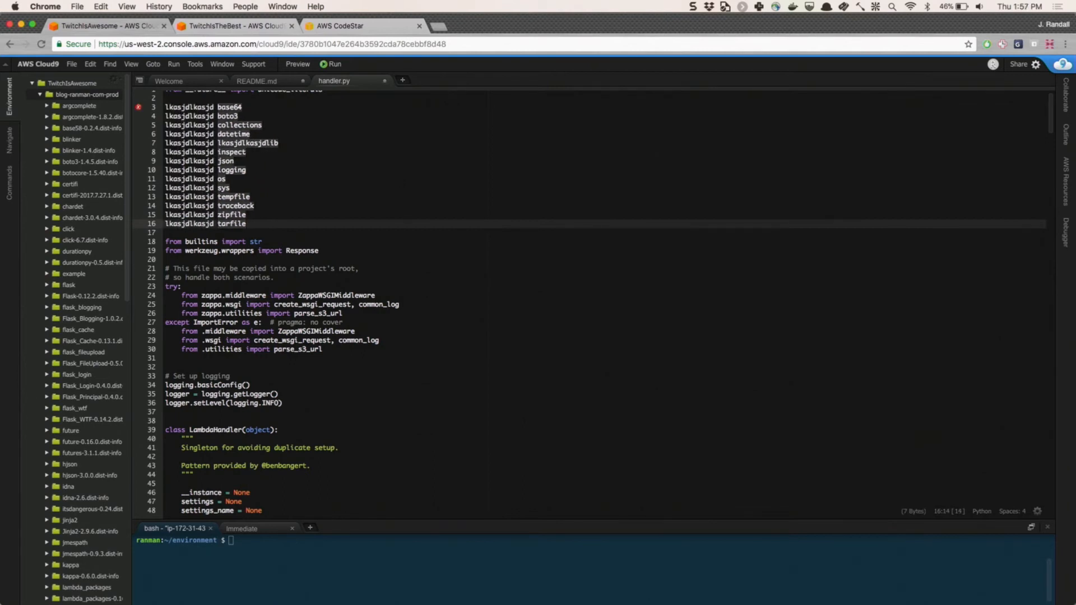
{"action": "left_click", "coordinate": [172, 233]}
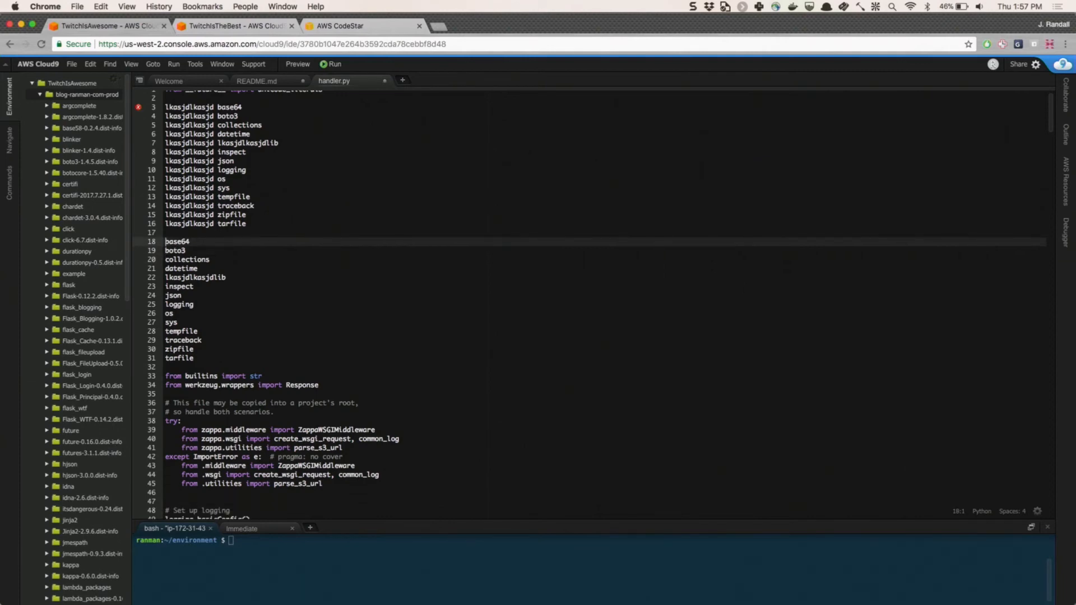
{"action": "left_click", "coordinate": [338, 250]}
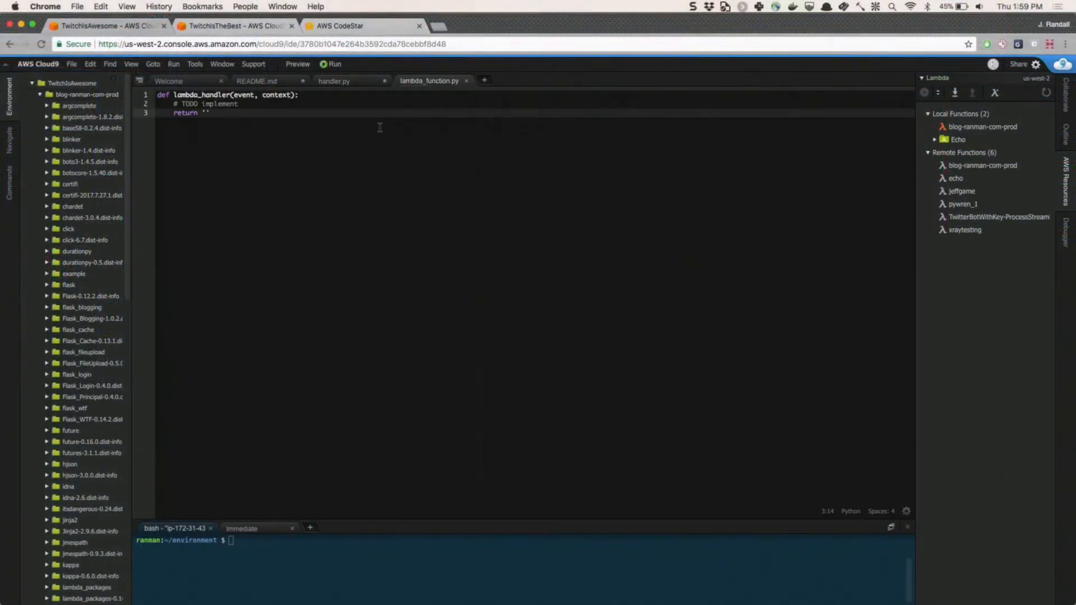
Make Echo's handler return {"Body": event}, remove the TODO line, and deploy Echo to us-west-2.
{"action": "type", "text": "event"}
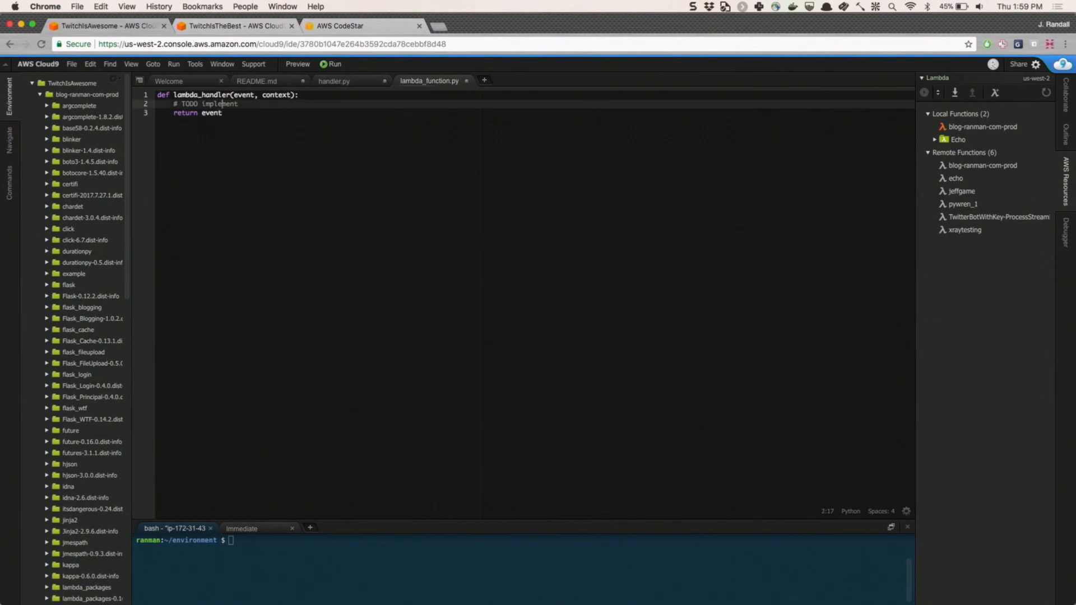
{"action": "key", "text": "Backspace"}
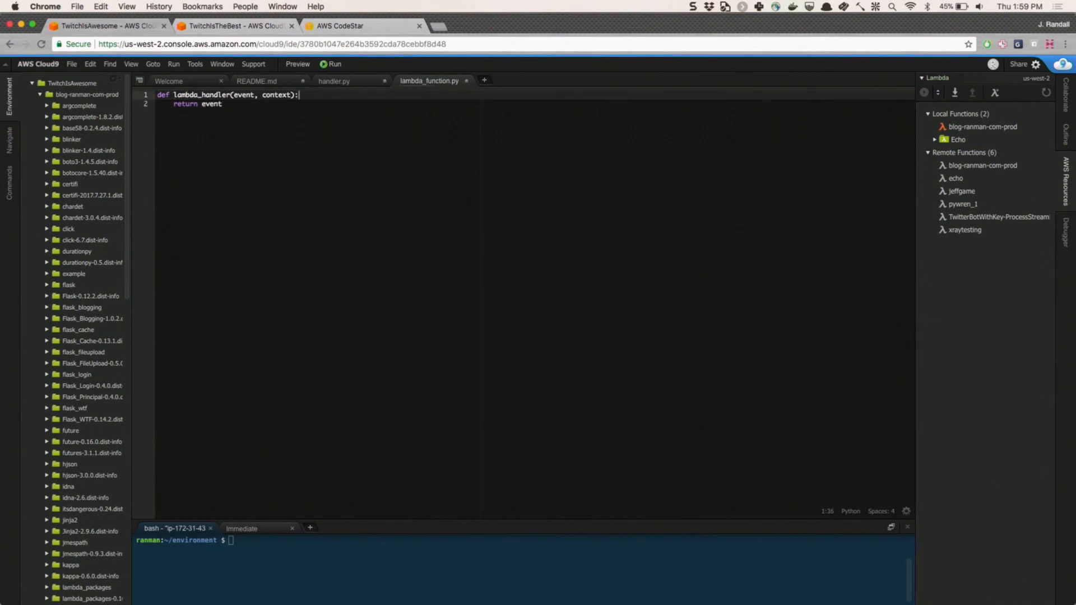
{"action": "type", "text": "{B"}
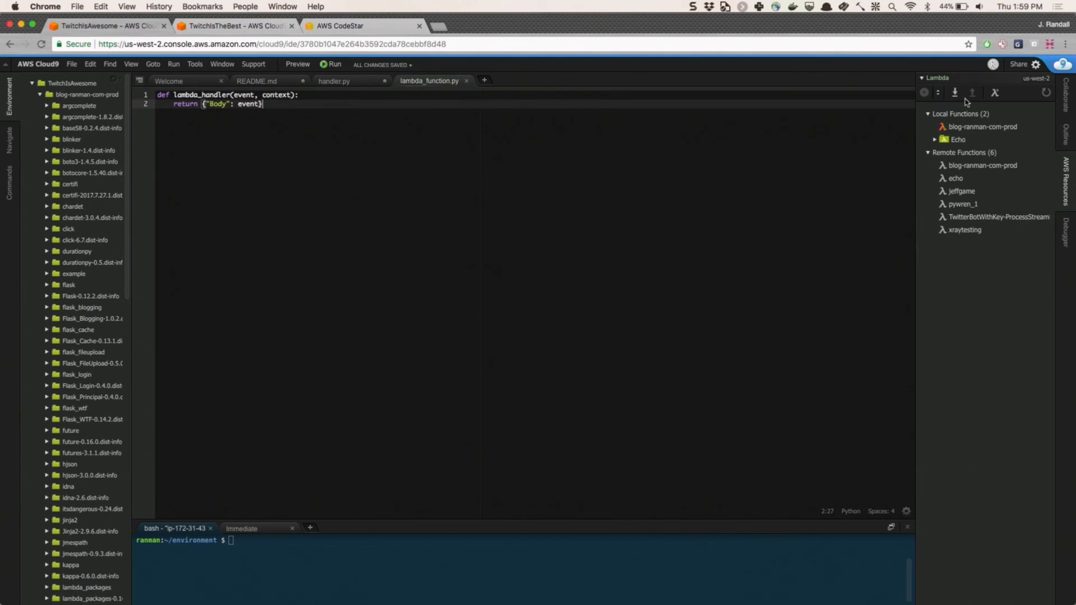
{"action": "mouse_move", "coordinate": [144, 122]}
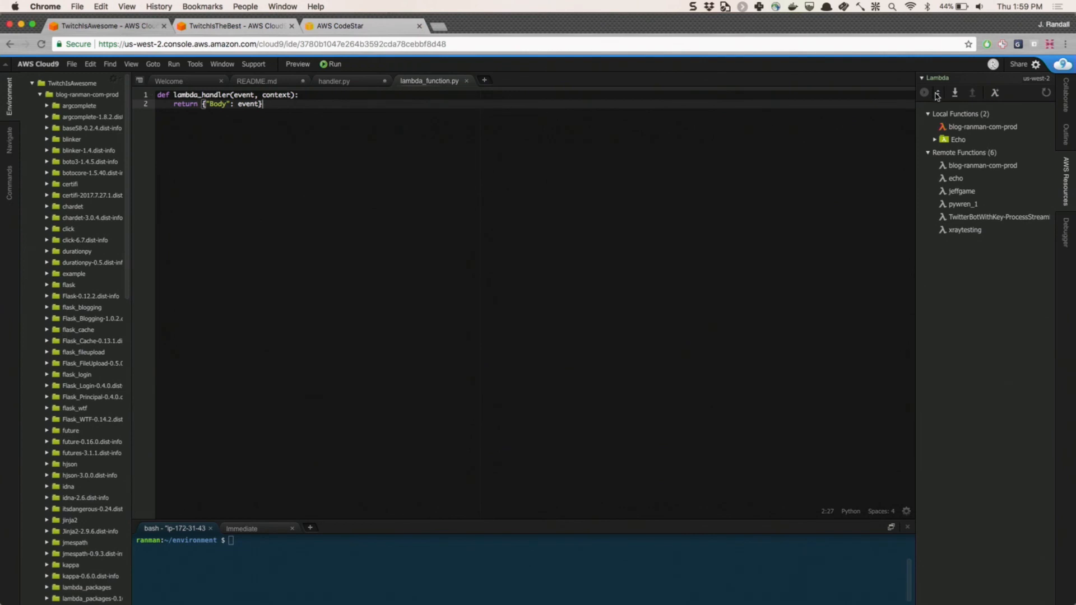
{"action": "left_click", "coordinate": [982, 126]}
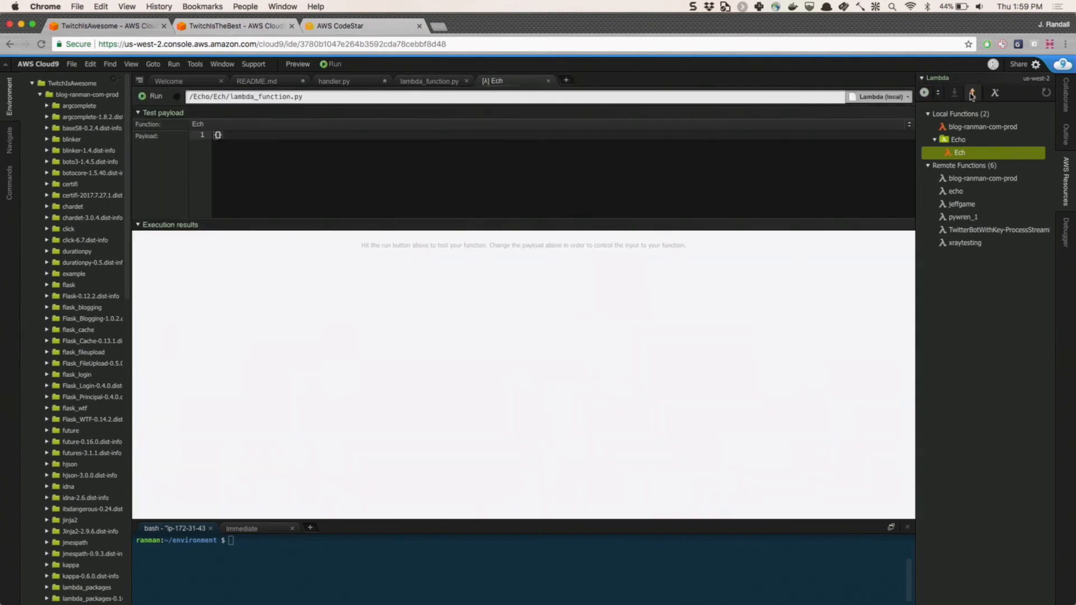
{"action": "left_click", "coordinate": [972, 92]}
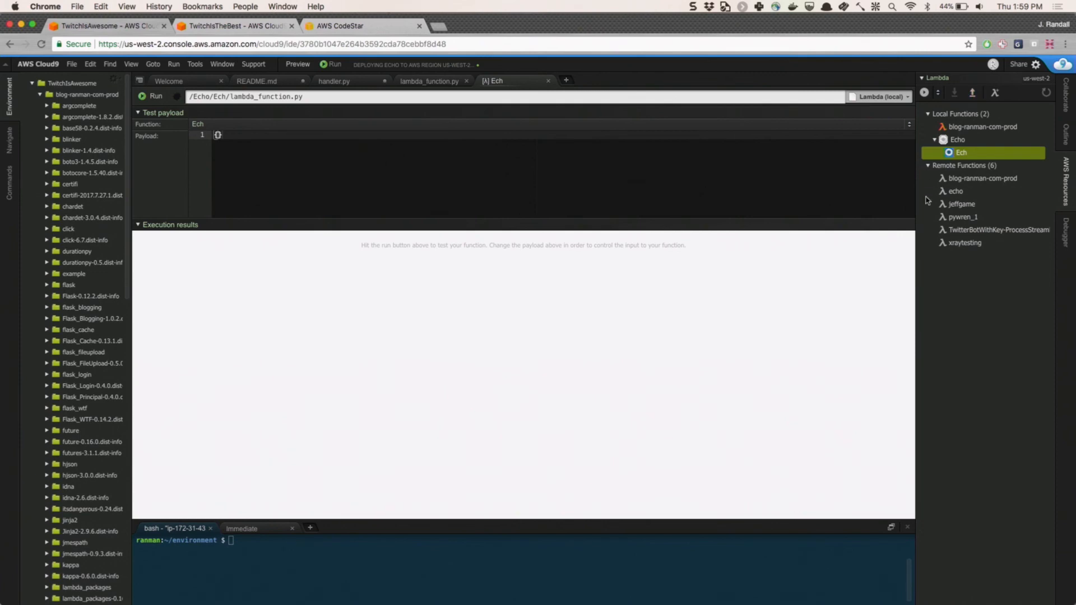
{"action": "mouse_move", "coordinate": [954, 191]}
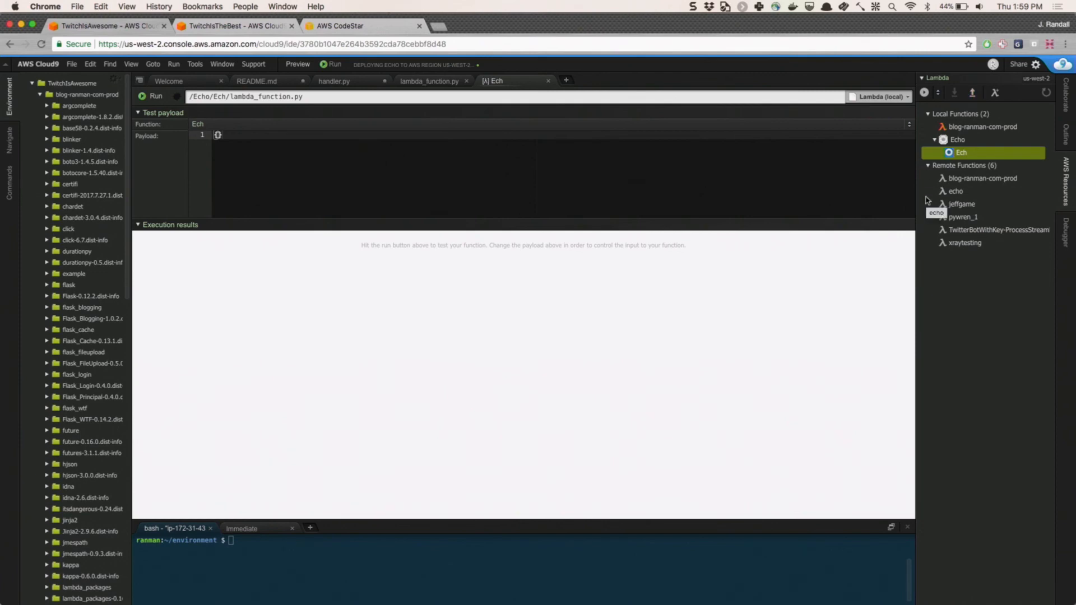